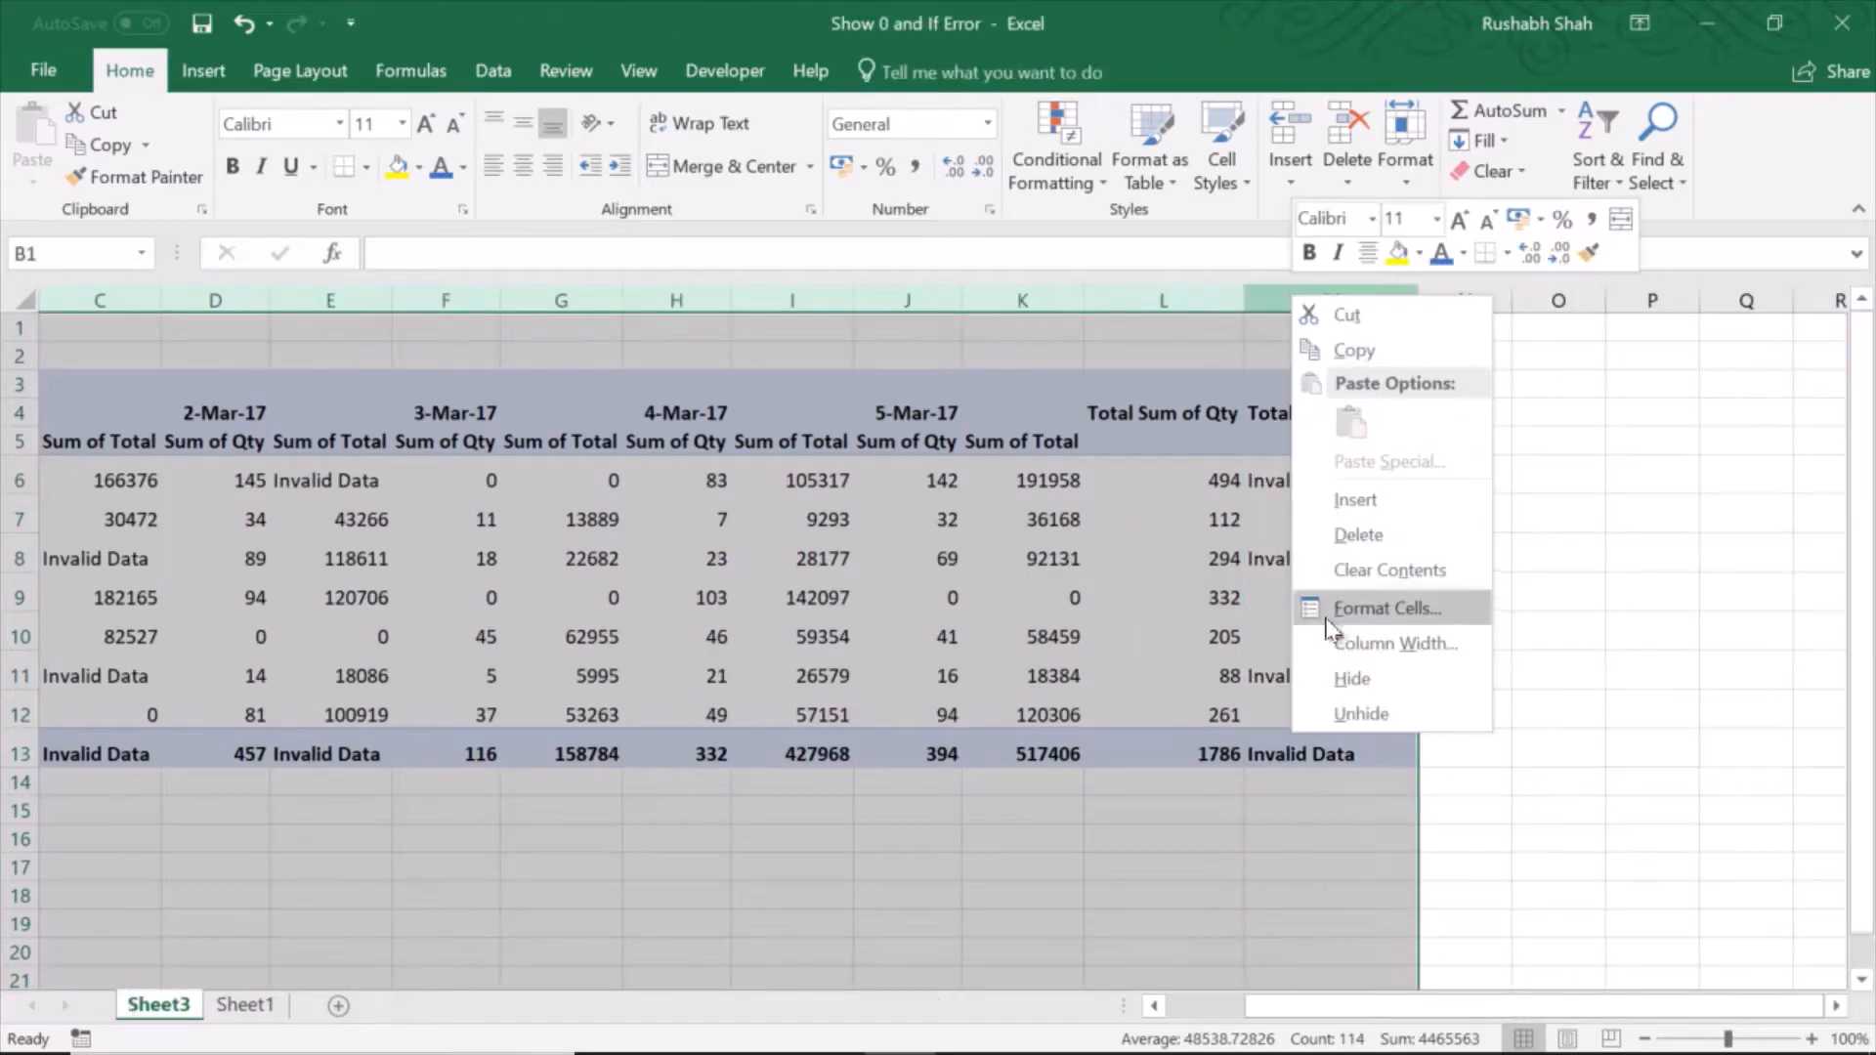
Step: Set the selected pivot table columns to a Column Width of 15
{"action": "left_click", "coordinate": [1395, 644]}
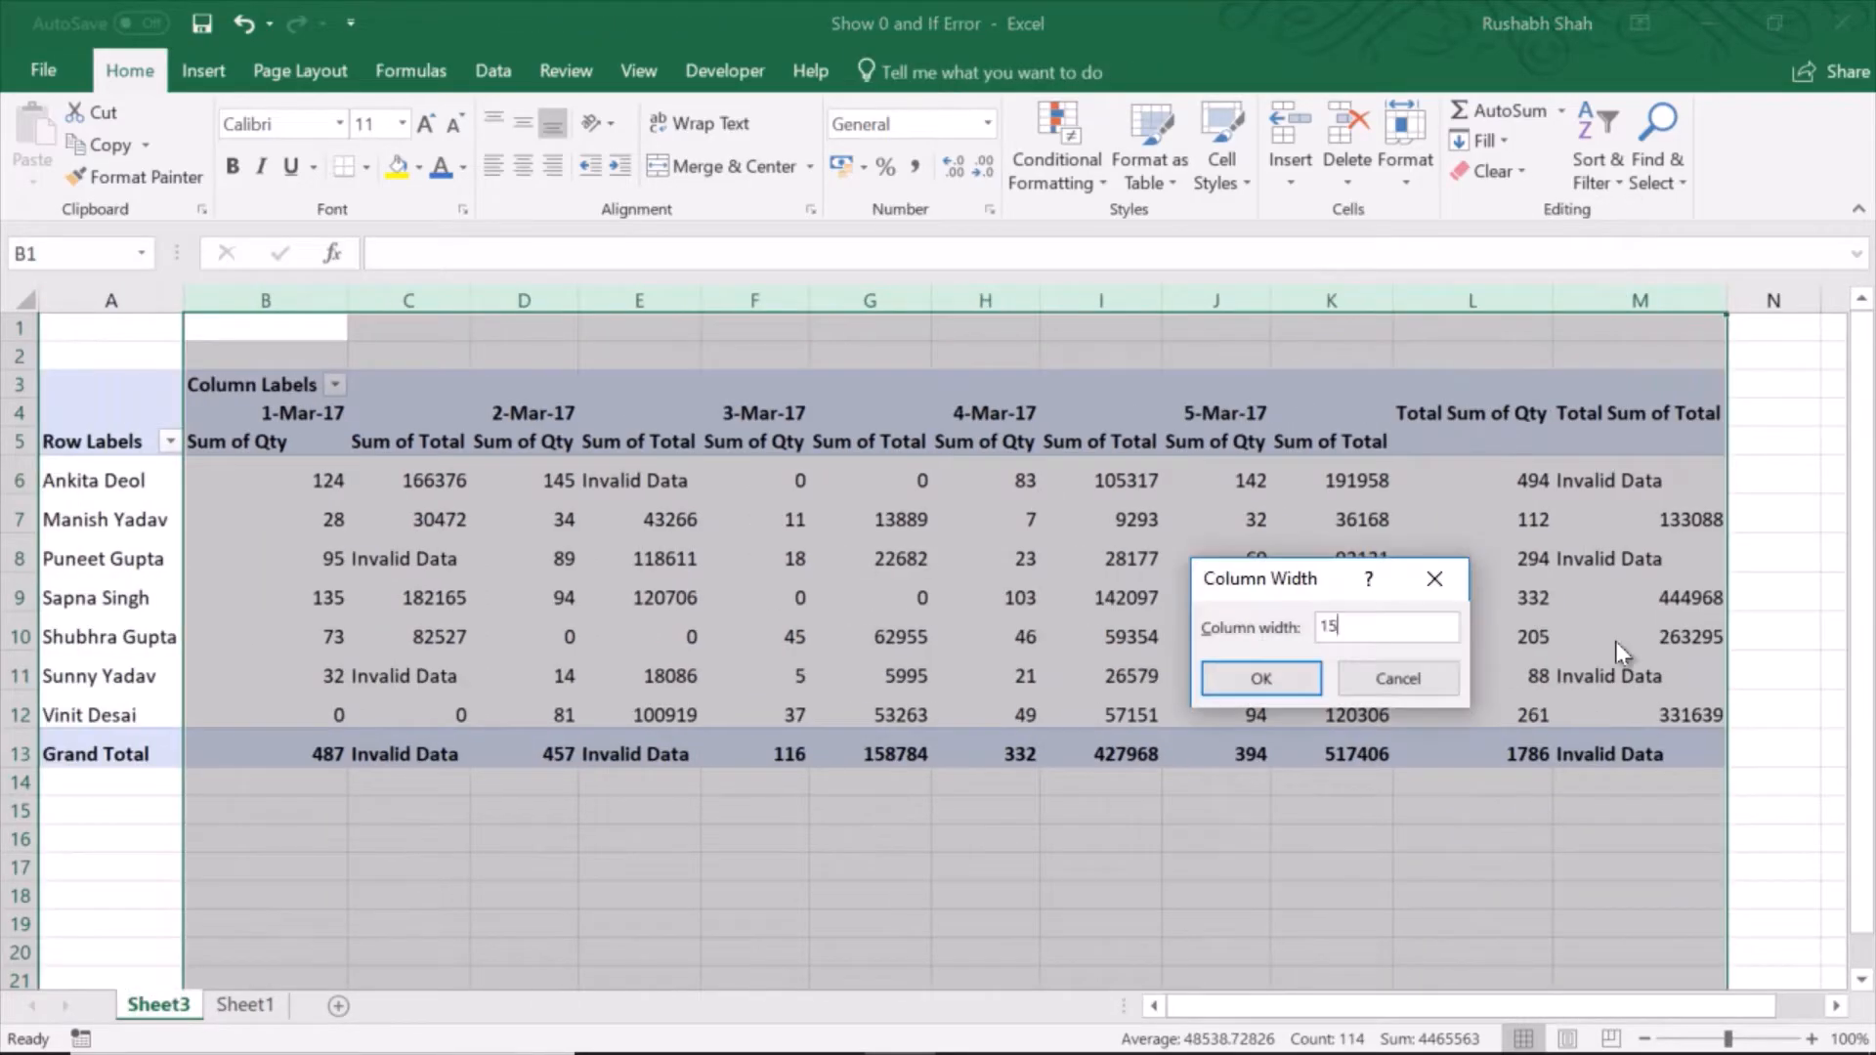
{"action": "left_click", "coordinate": [1258, 678]}
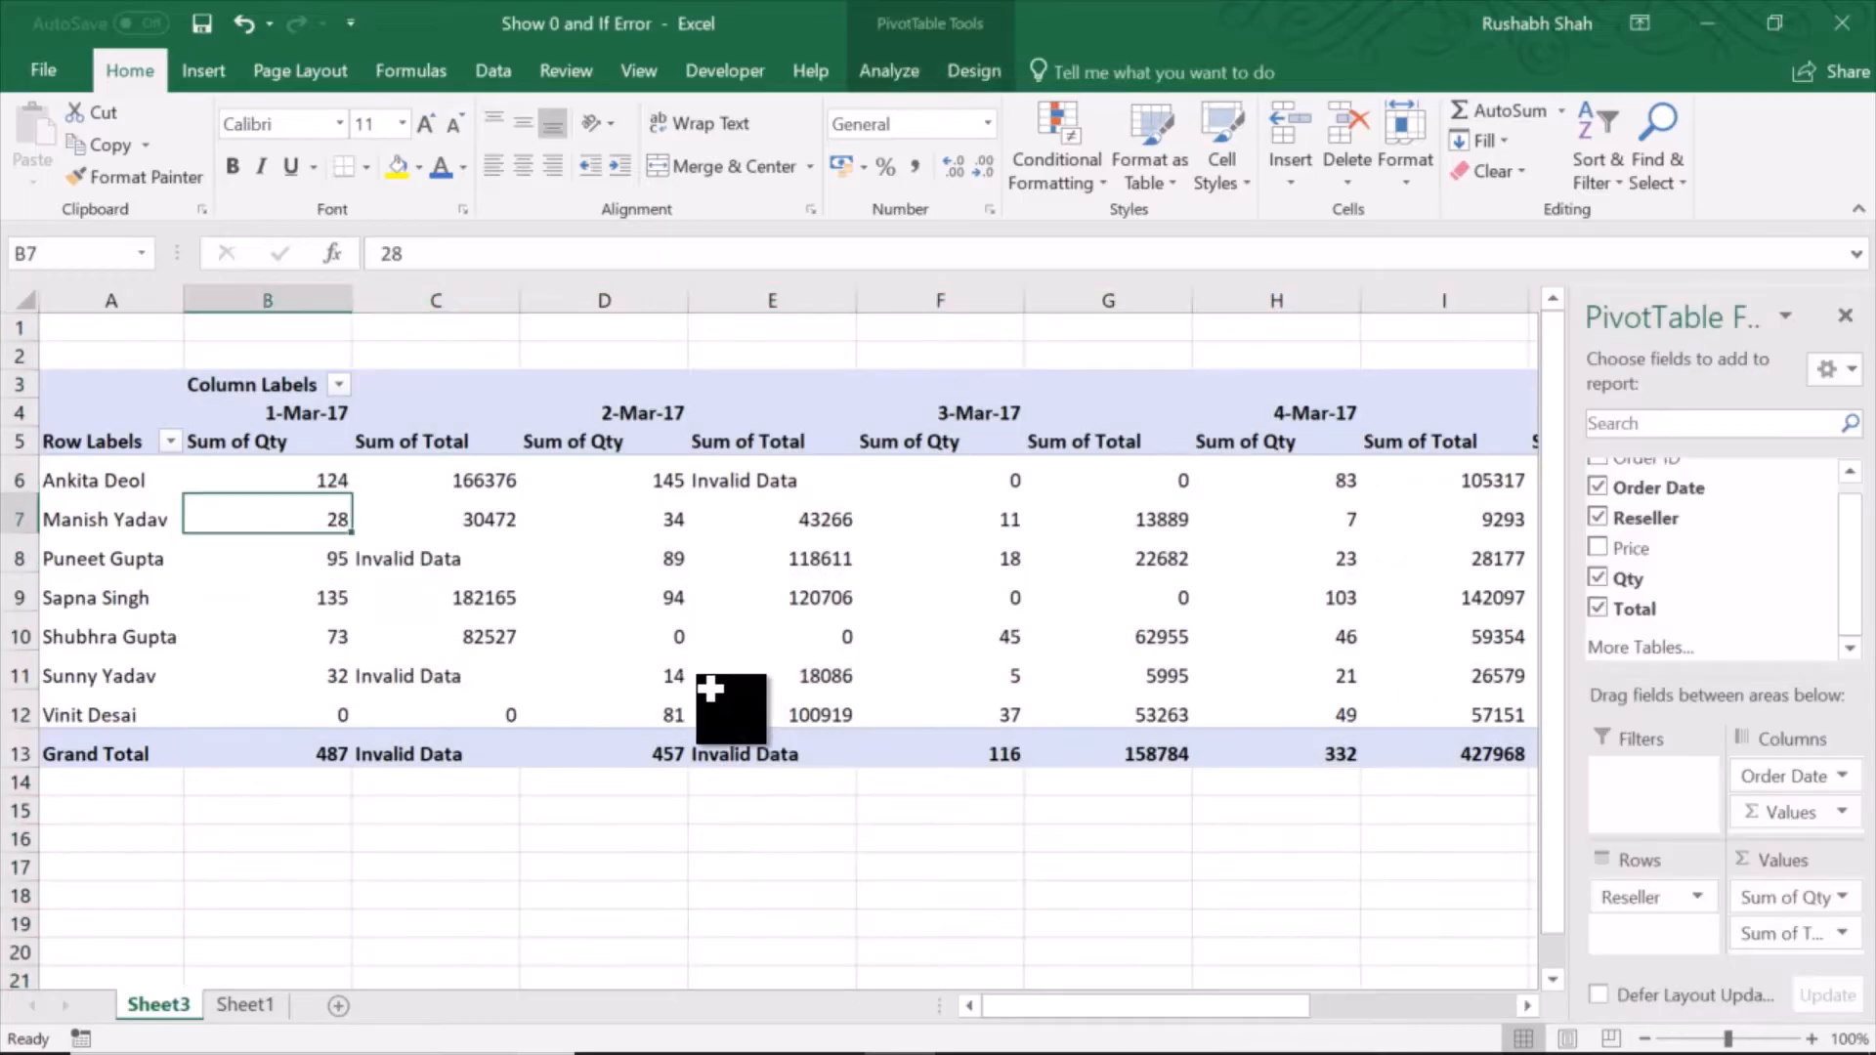
{"action": "mouse_move", "coordinate": [645, 604]}
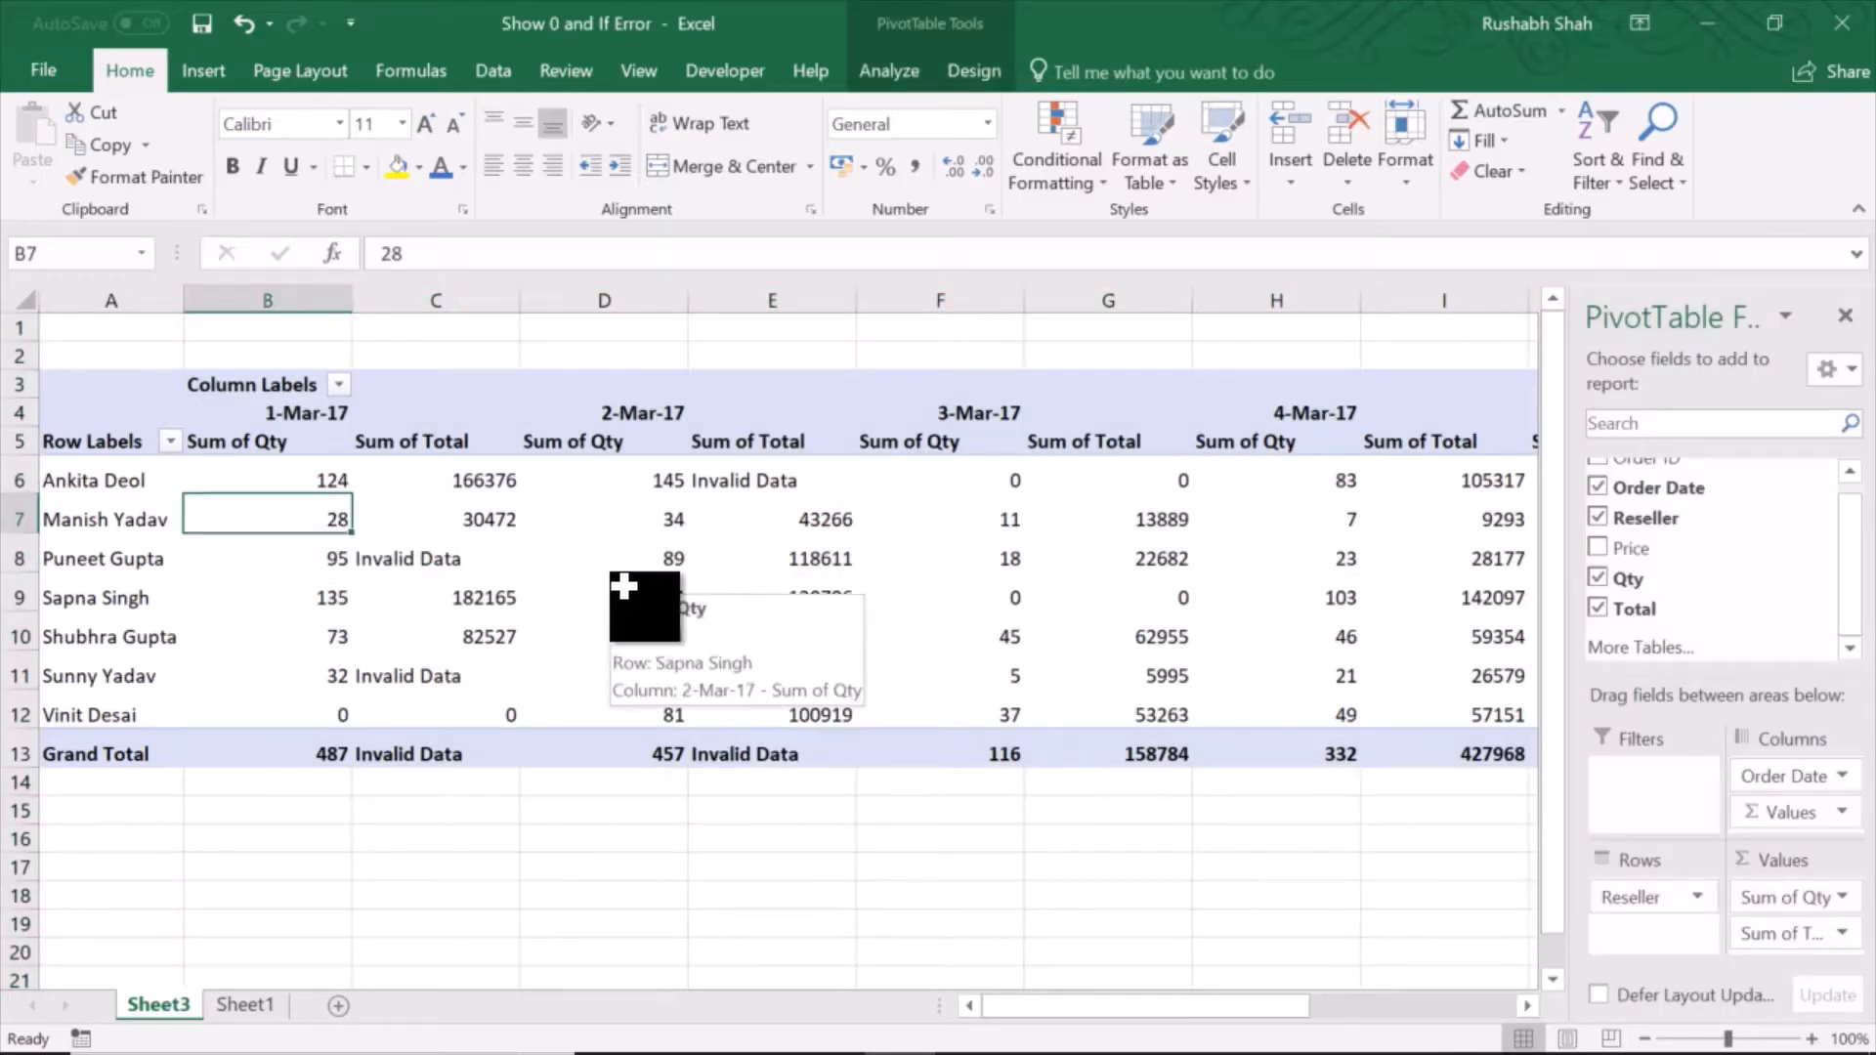
Step: Refresh the pivot table from the PivotTable Analyze tab to test the width-15 columns
{"action": "left_click", "coordinate": [888, 70]}
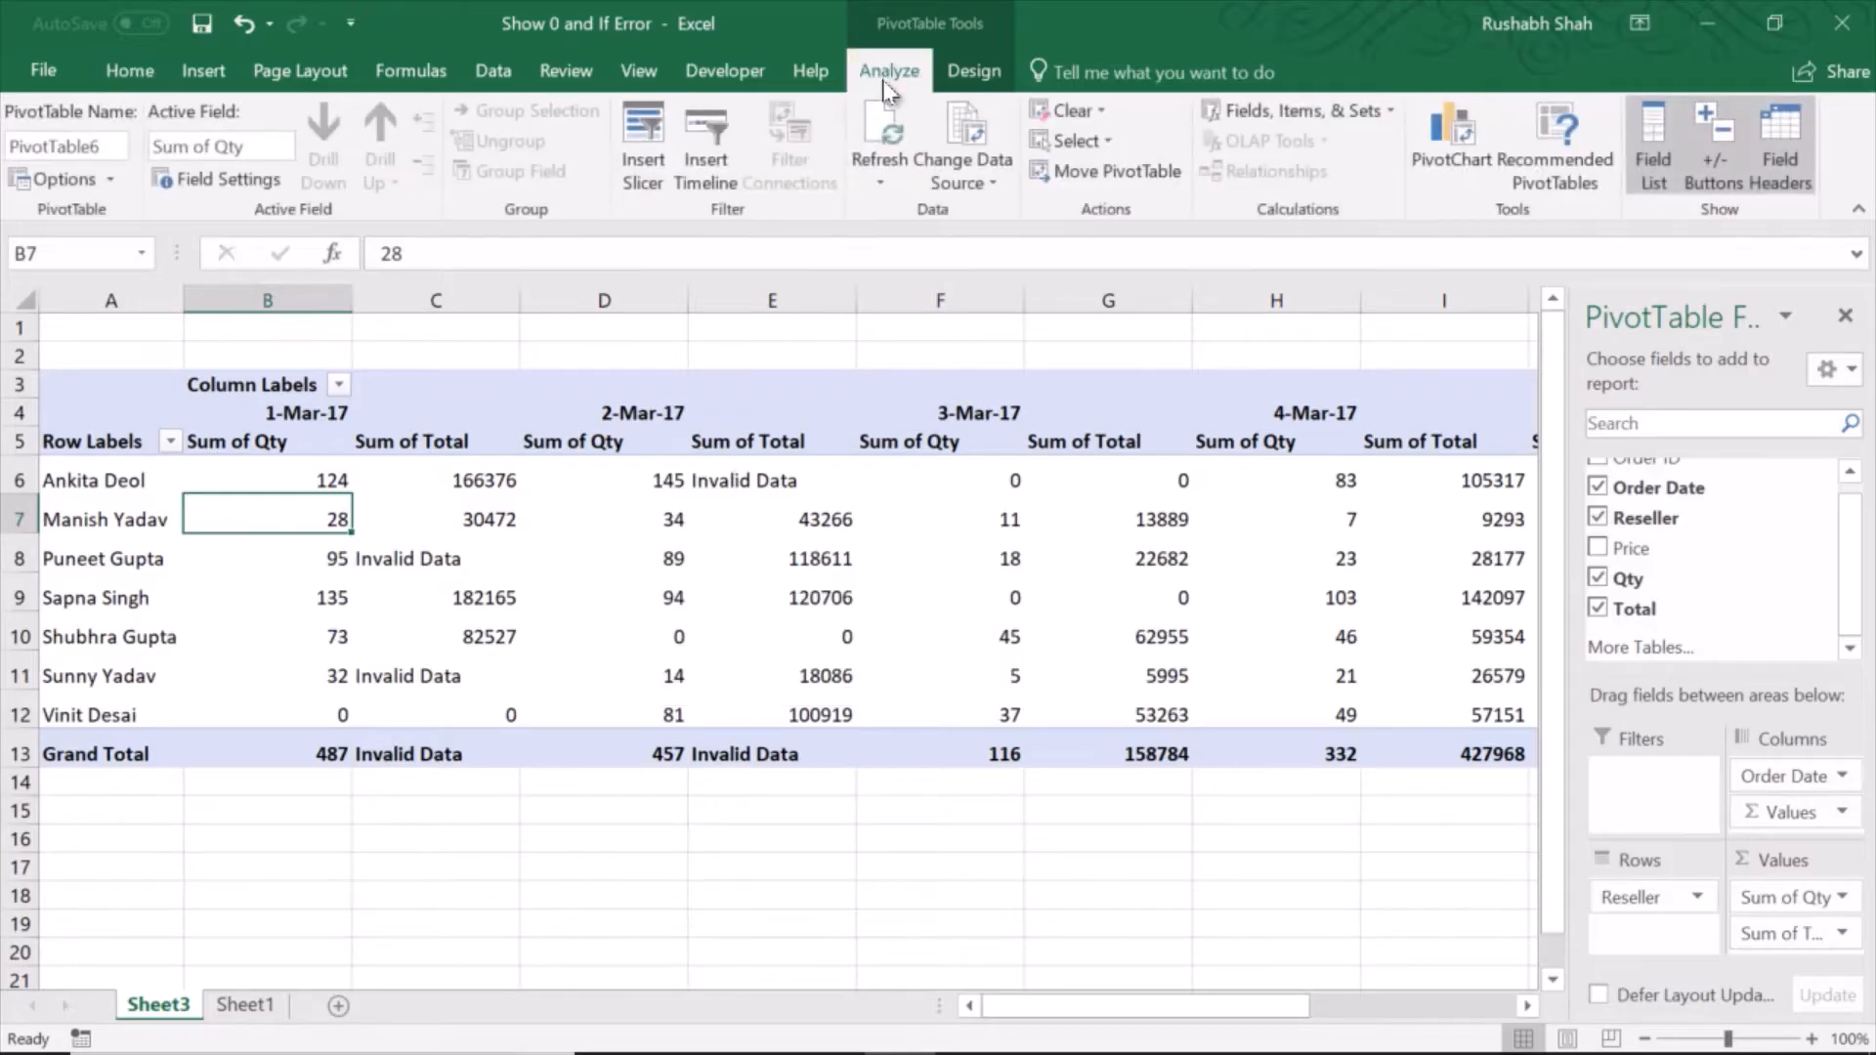
{"action": "mouse_move", "coordinate": [879, 132]}
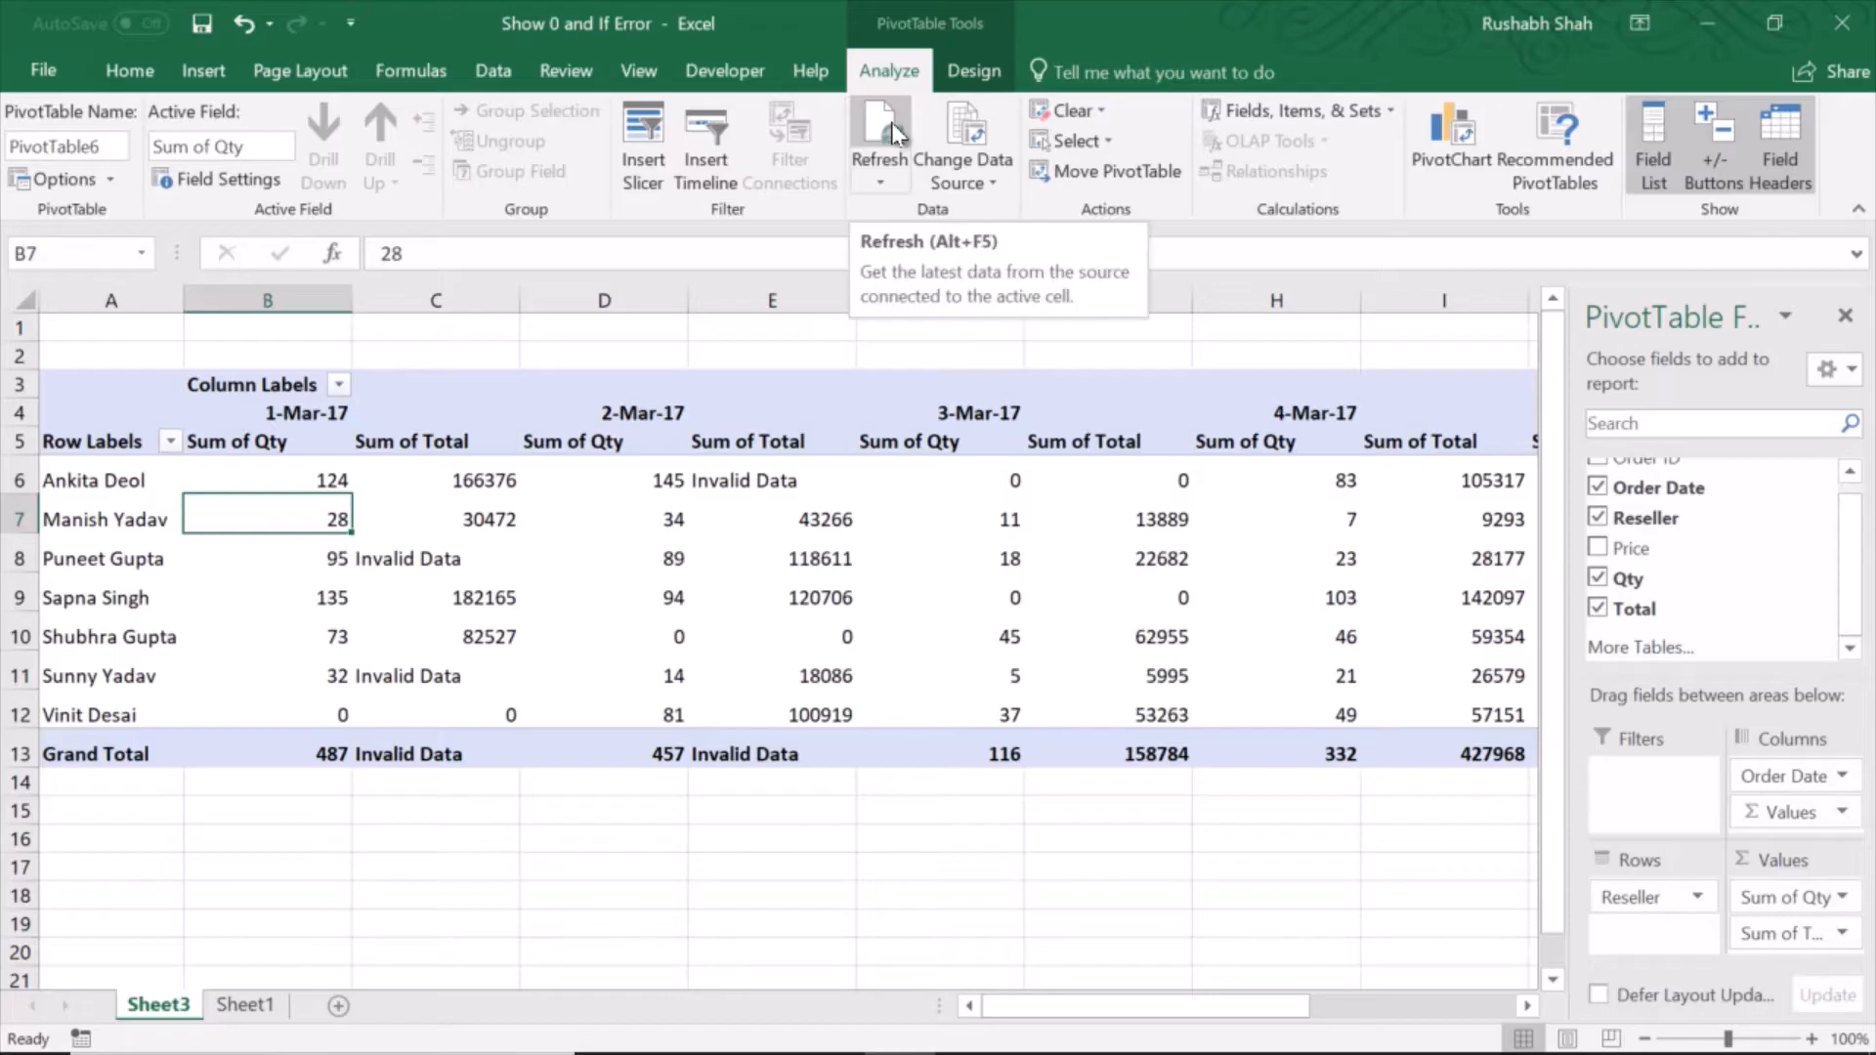
{"action": "left_click", "coordinate": [879, 132]}
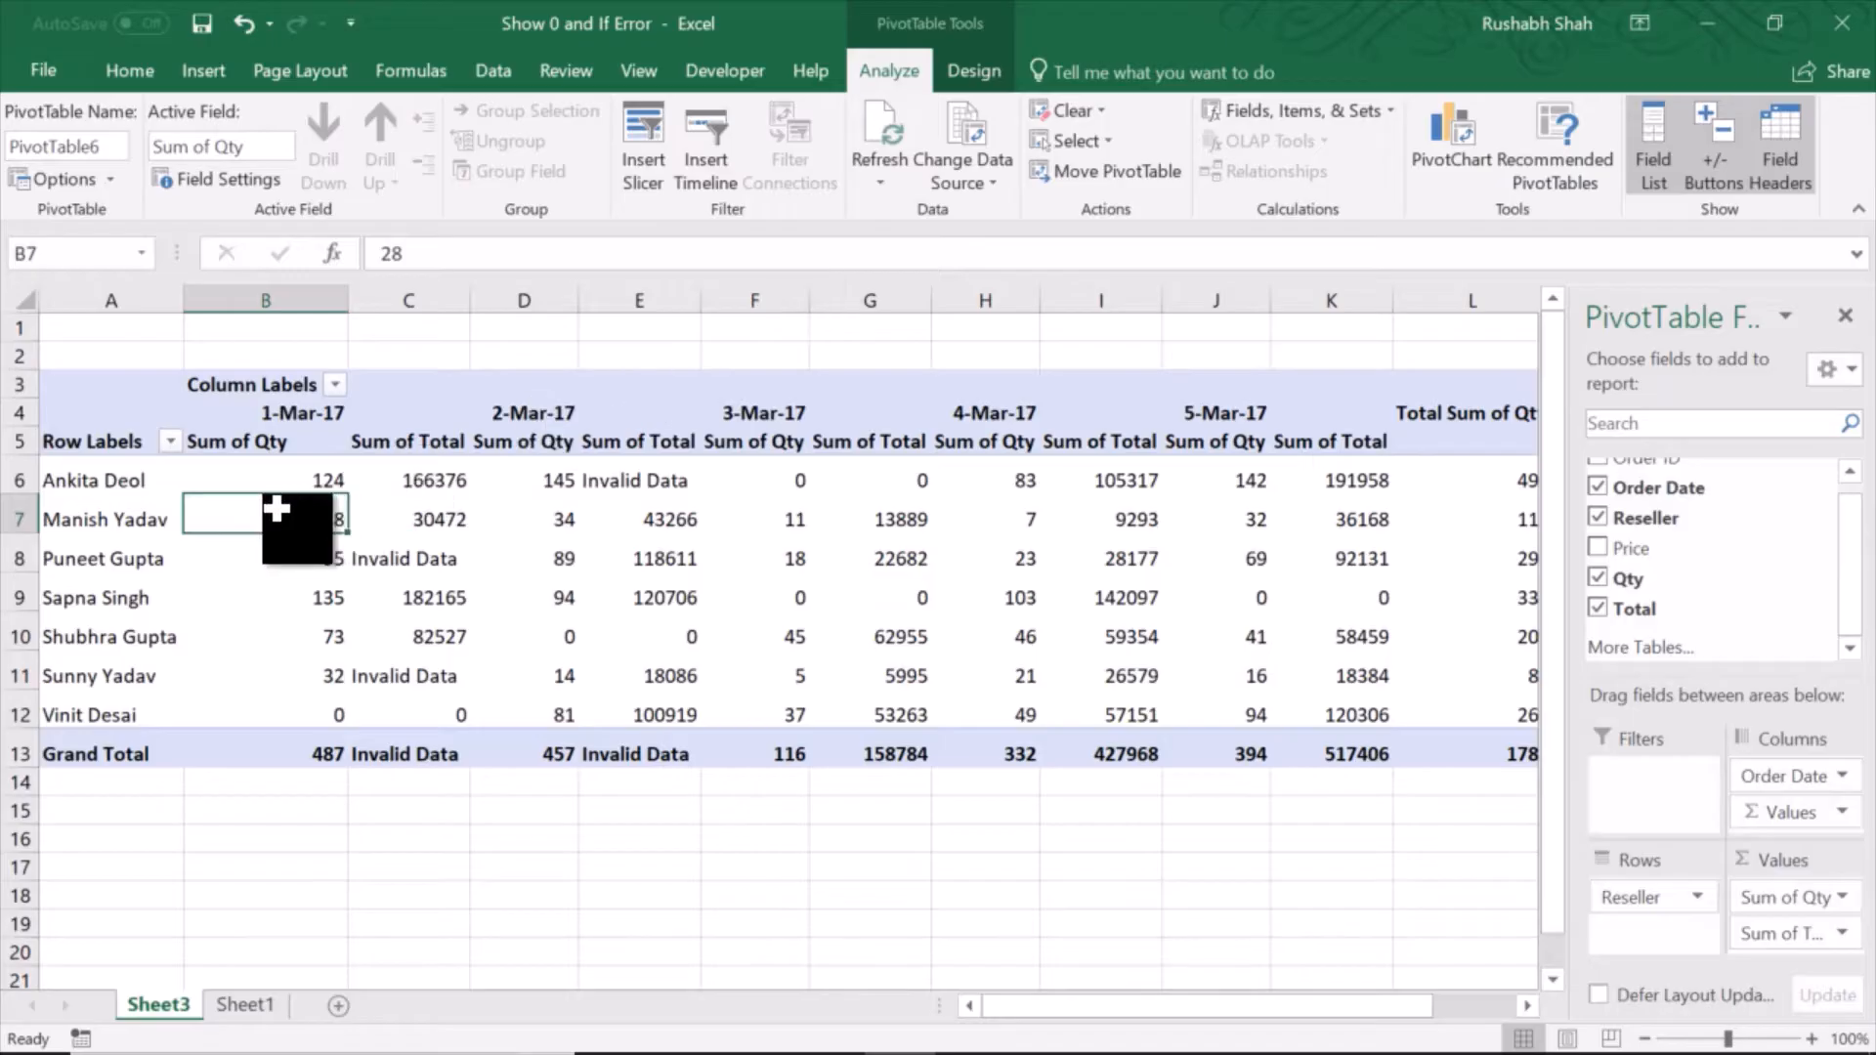
{"action": "mouse_move", "coordinate": [795, 167]}
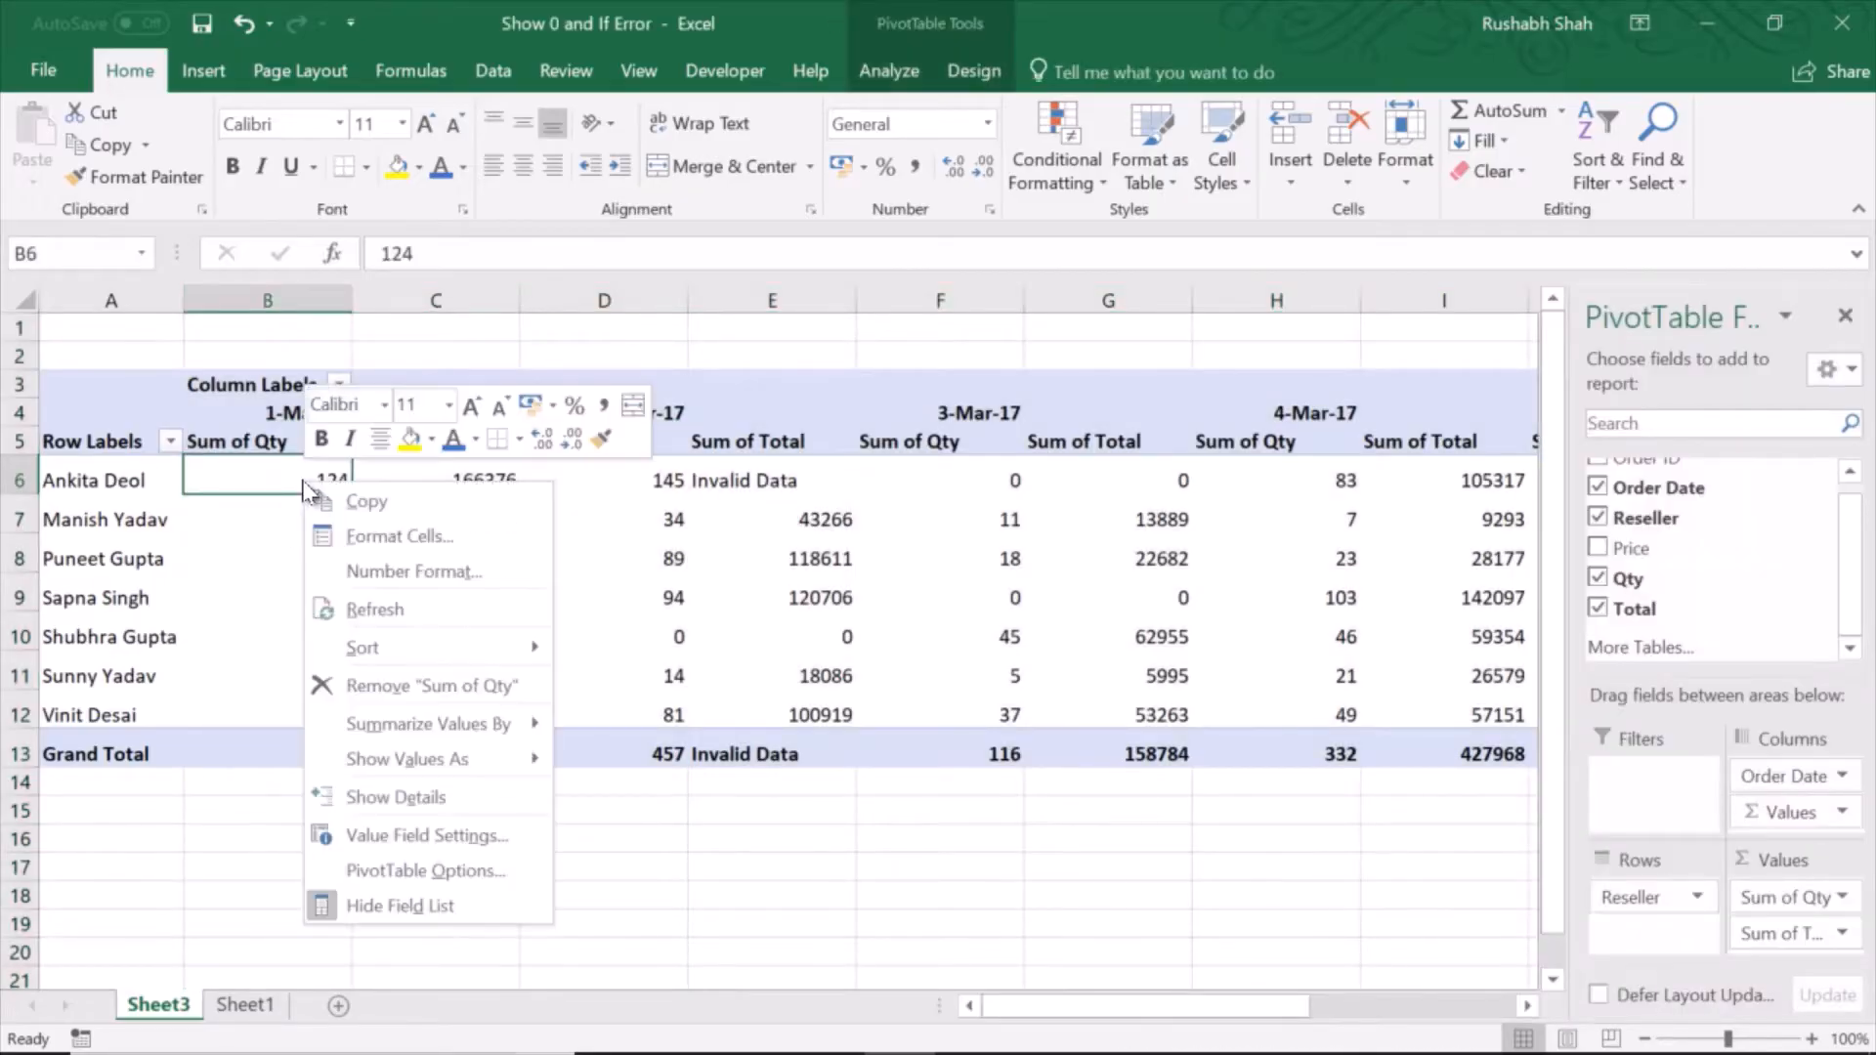
Step: Untick 'Autofit column widths on update' in PivotTable Options and confirm with OK
{"action": "left_click", "coordinate": [423, 870]}
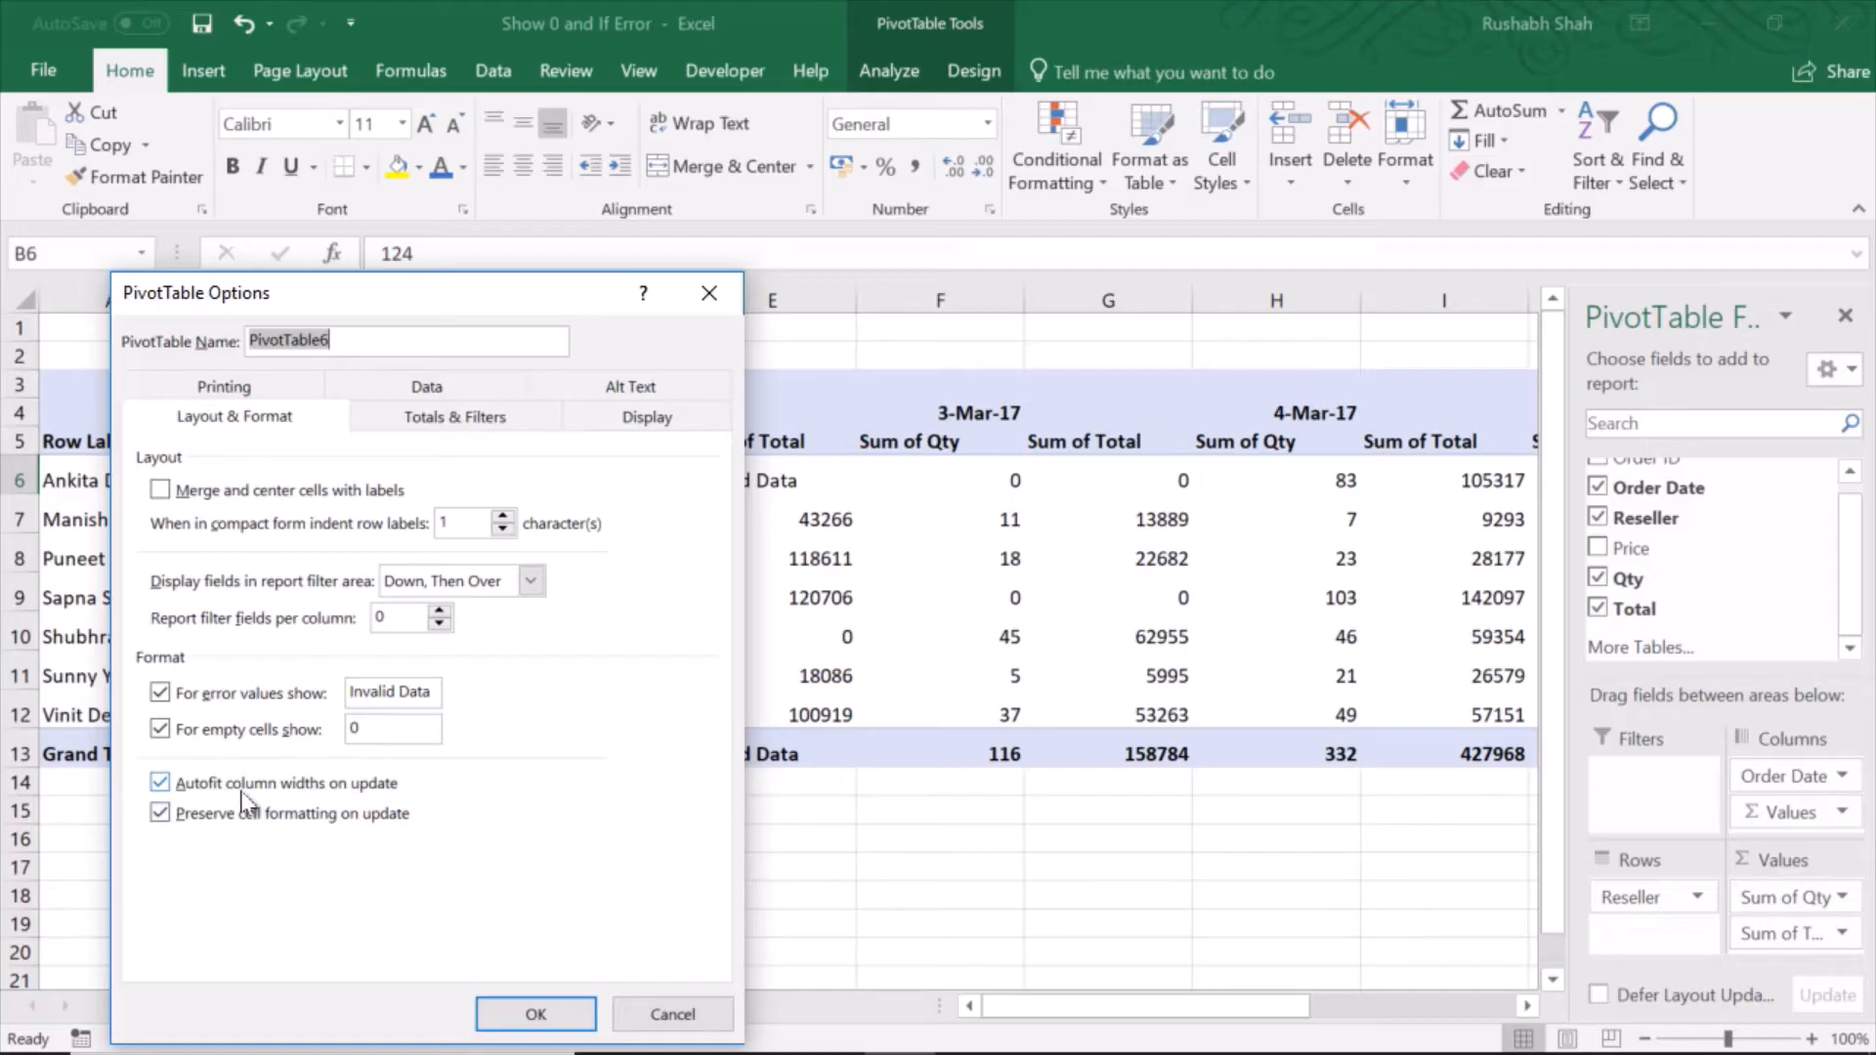
{"action": "left_click", "coordinate": [160, 782]}
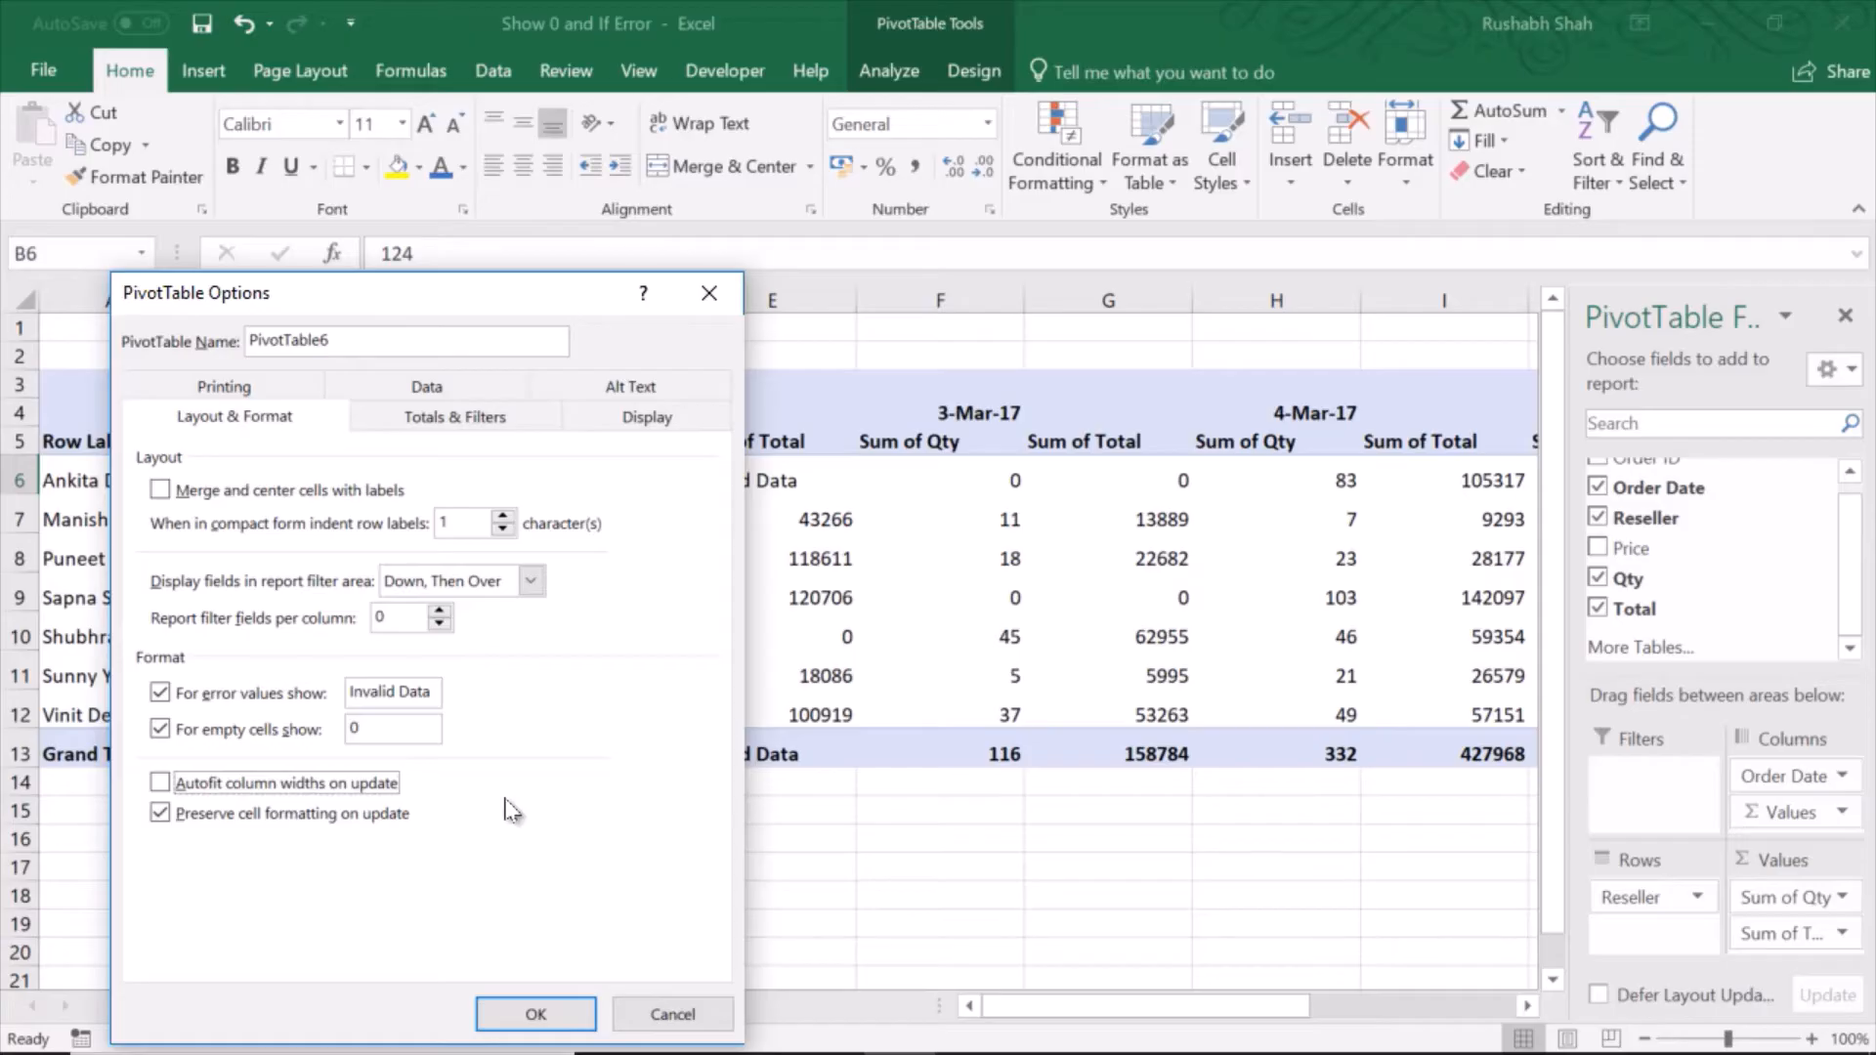
{"action": "left_click", "coordinate": [534, 1013]}
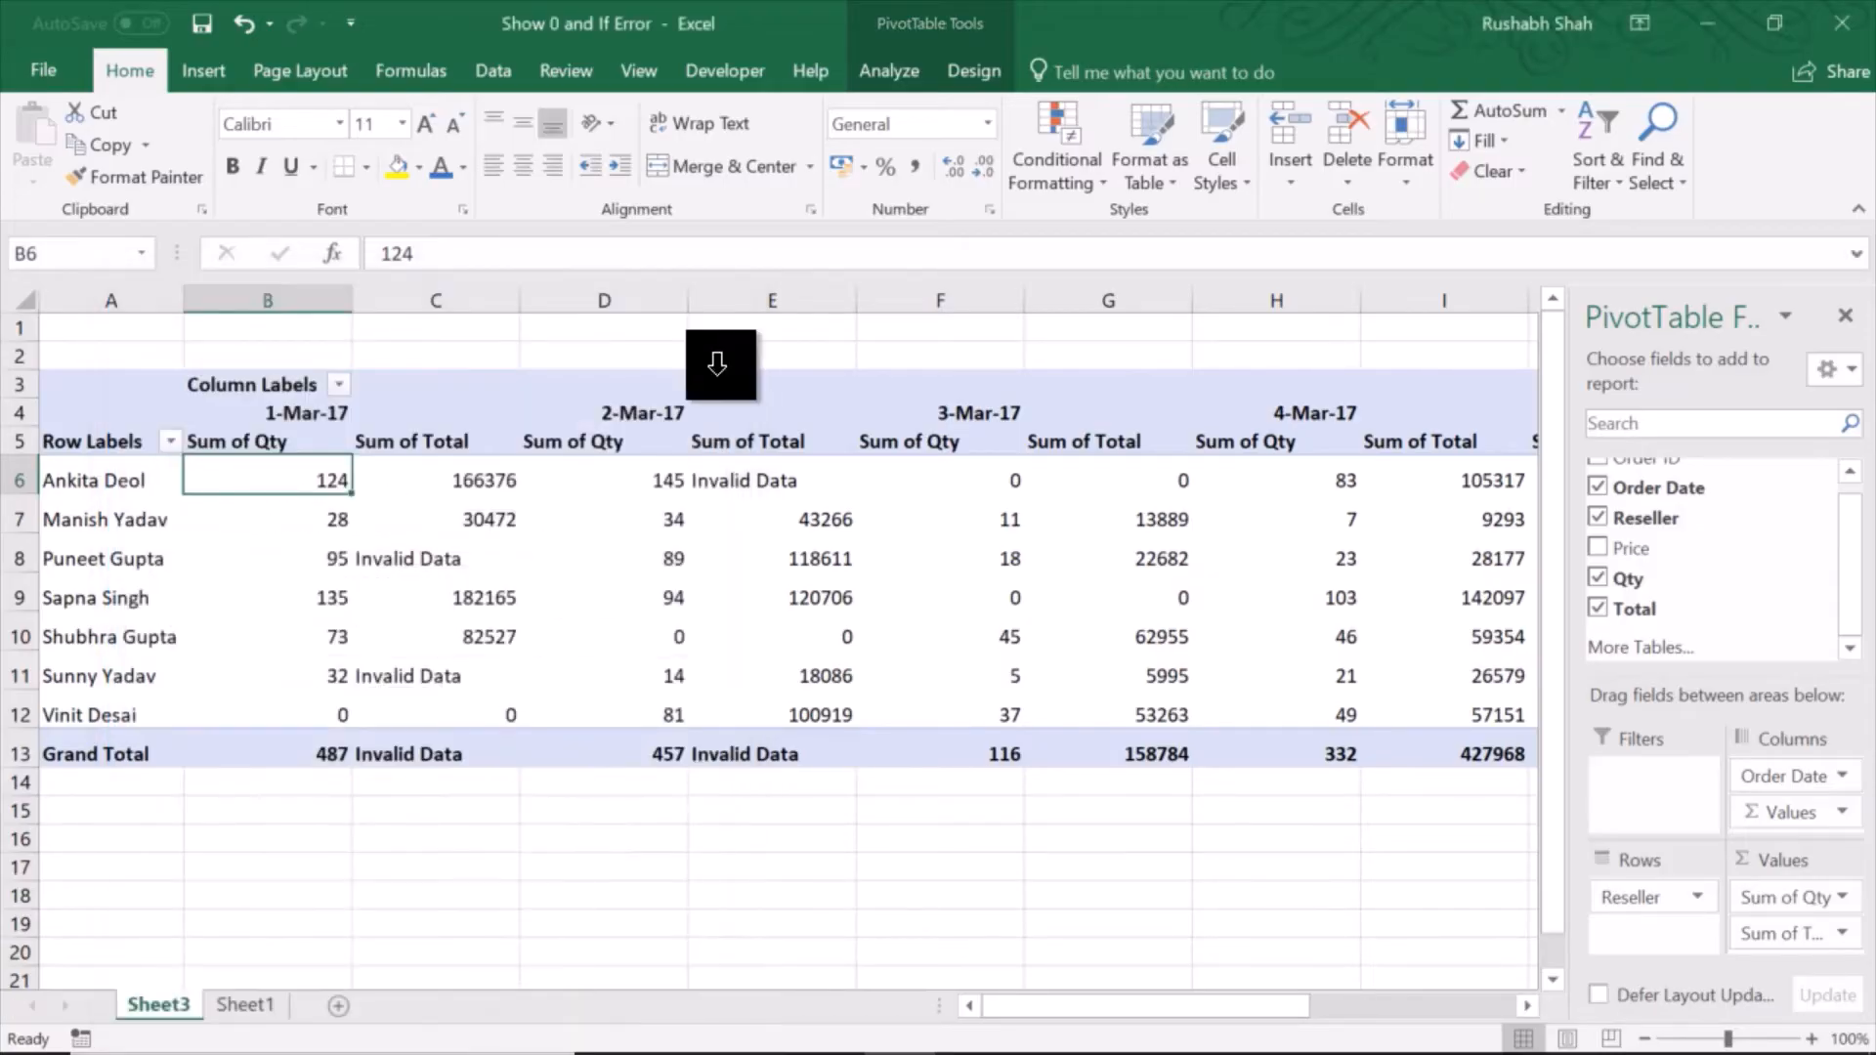
Step: Refresh the pivot table again and select the 30472 value in column C
{"action": "left_click", "coordinate": [888, 71]}
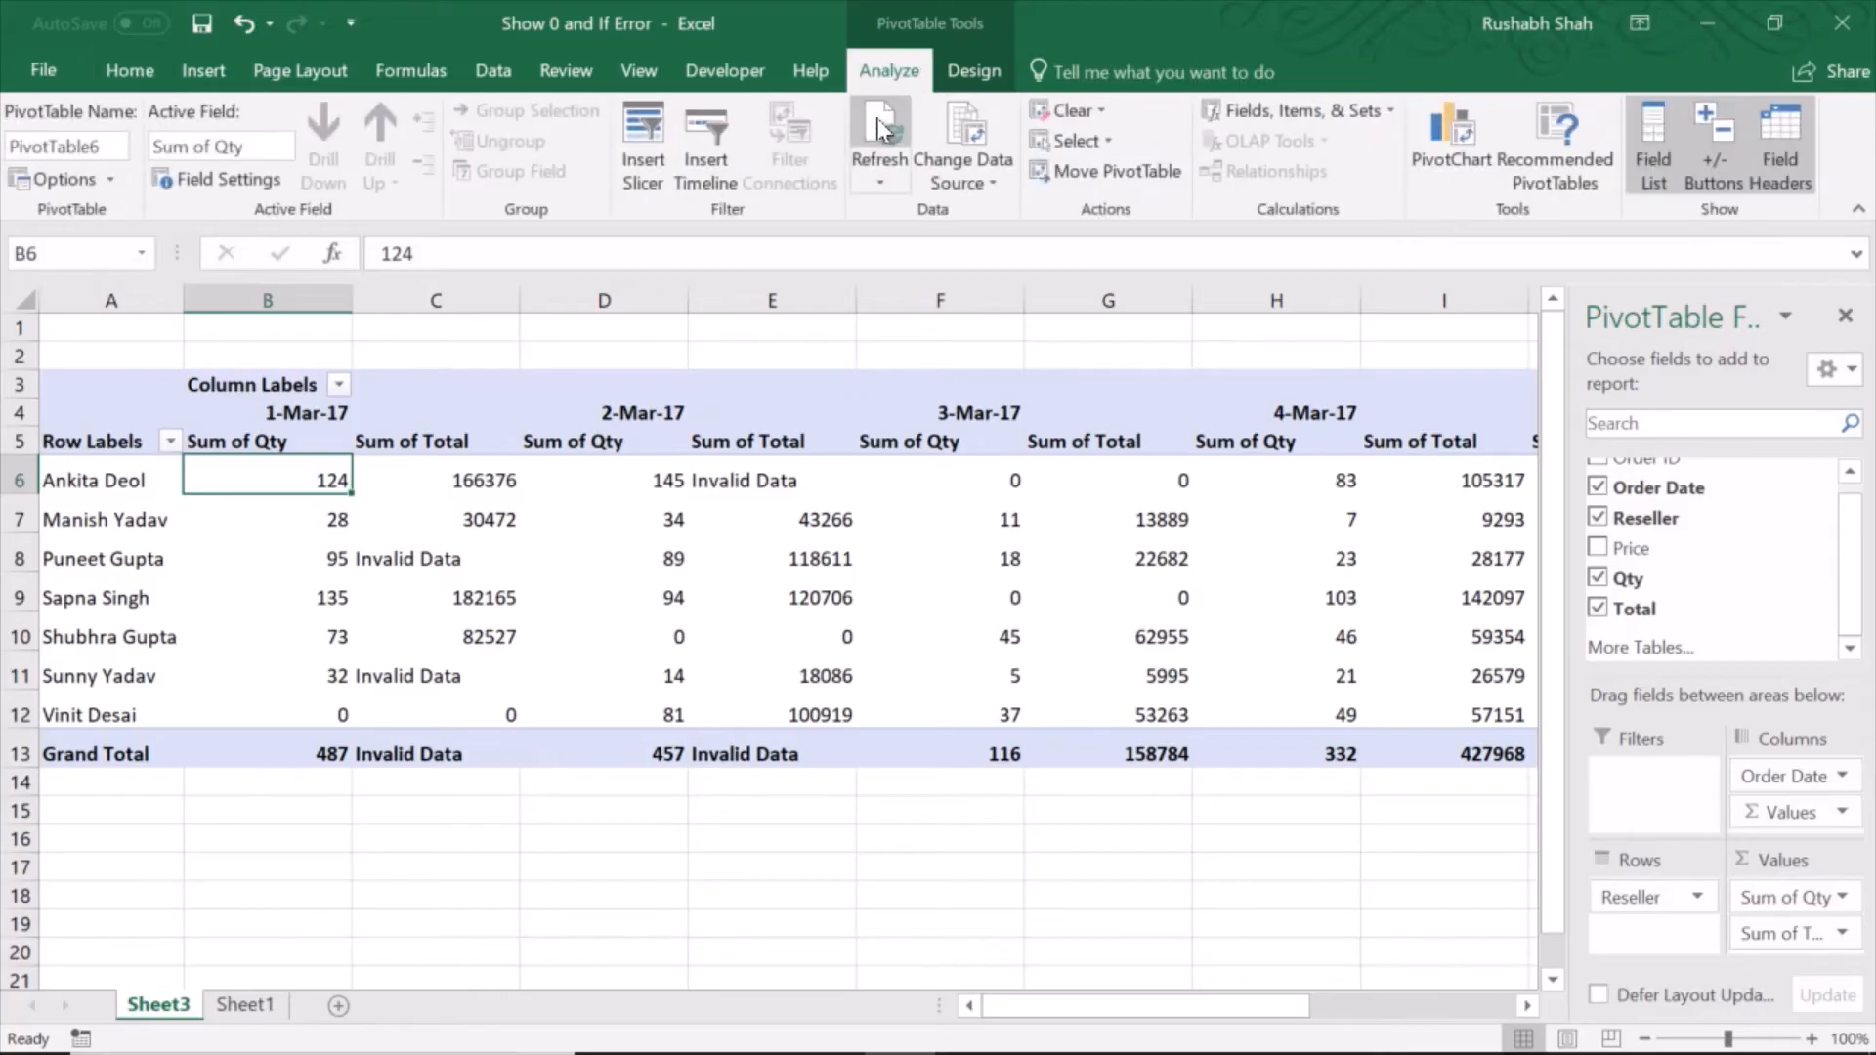
{"action": "left_click", "coordinate": [879, 124]}
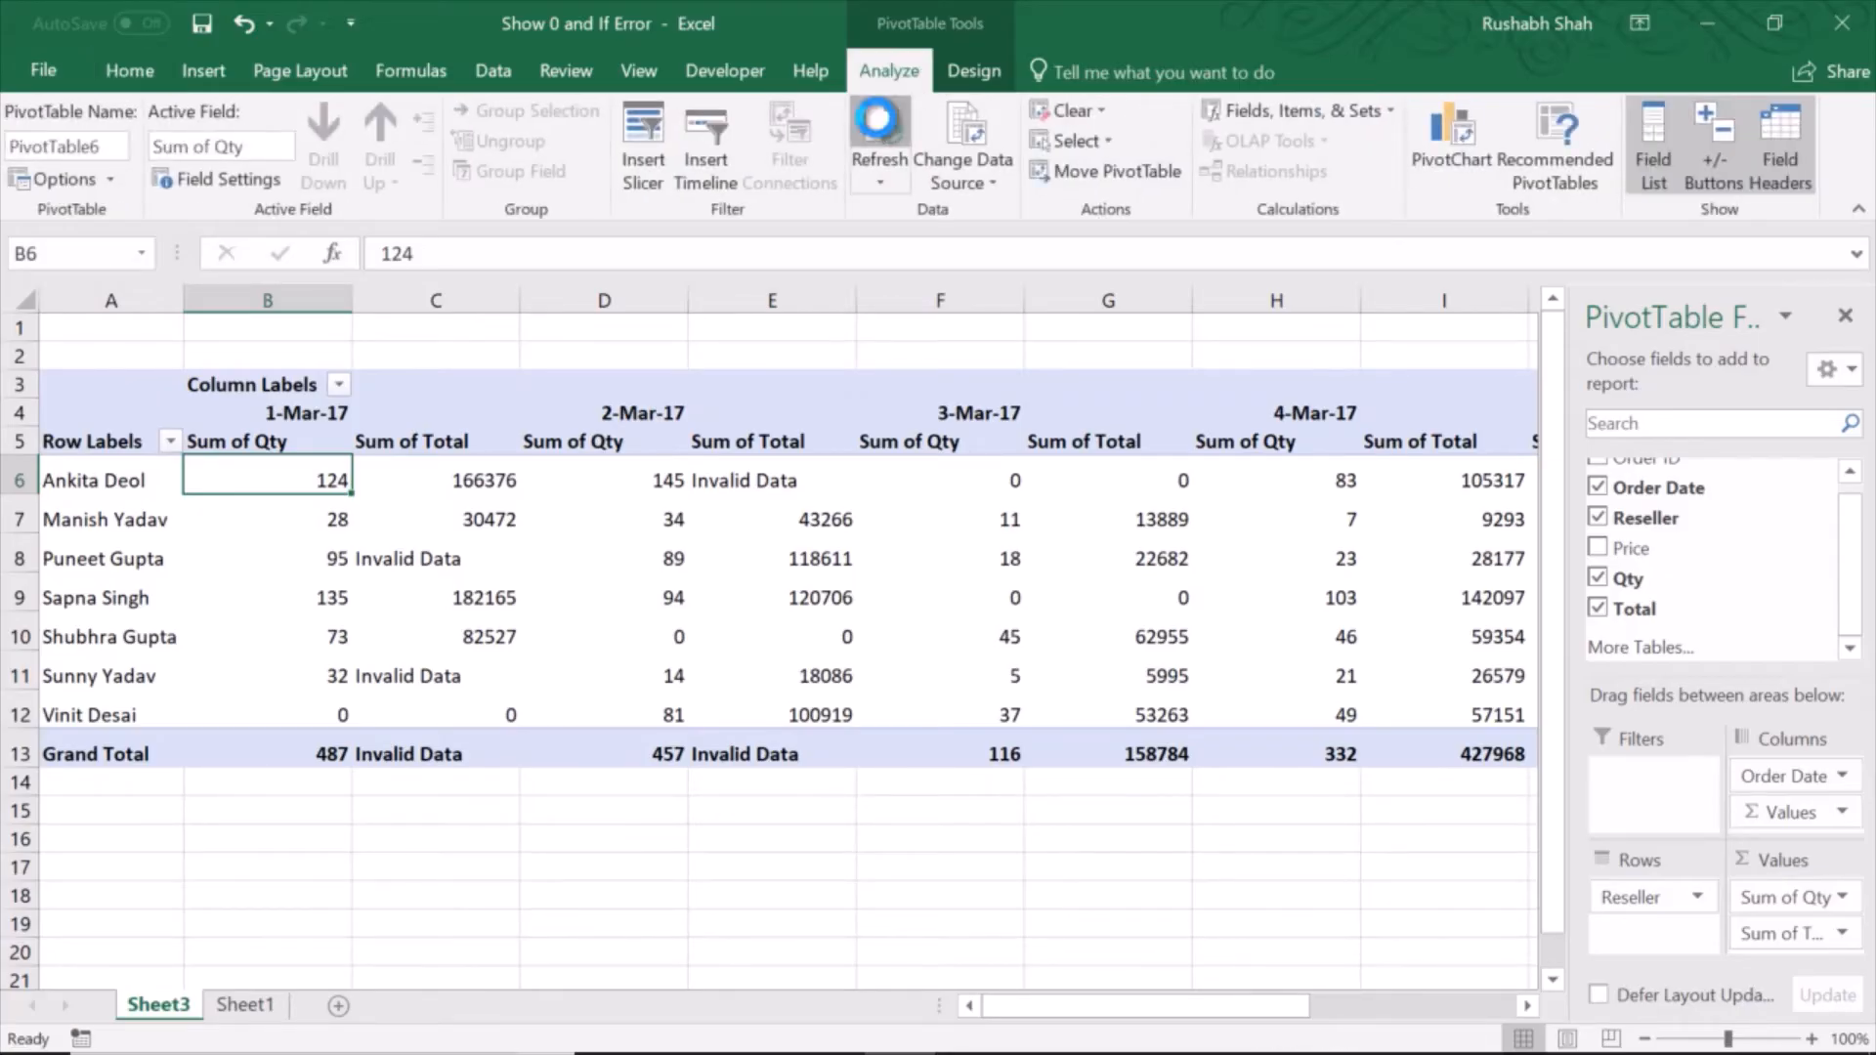
{"action": "left_click", "coordinate": [435, 519]}
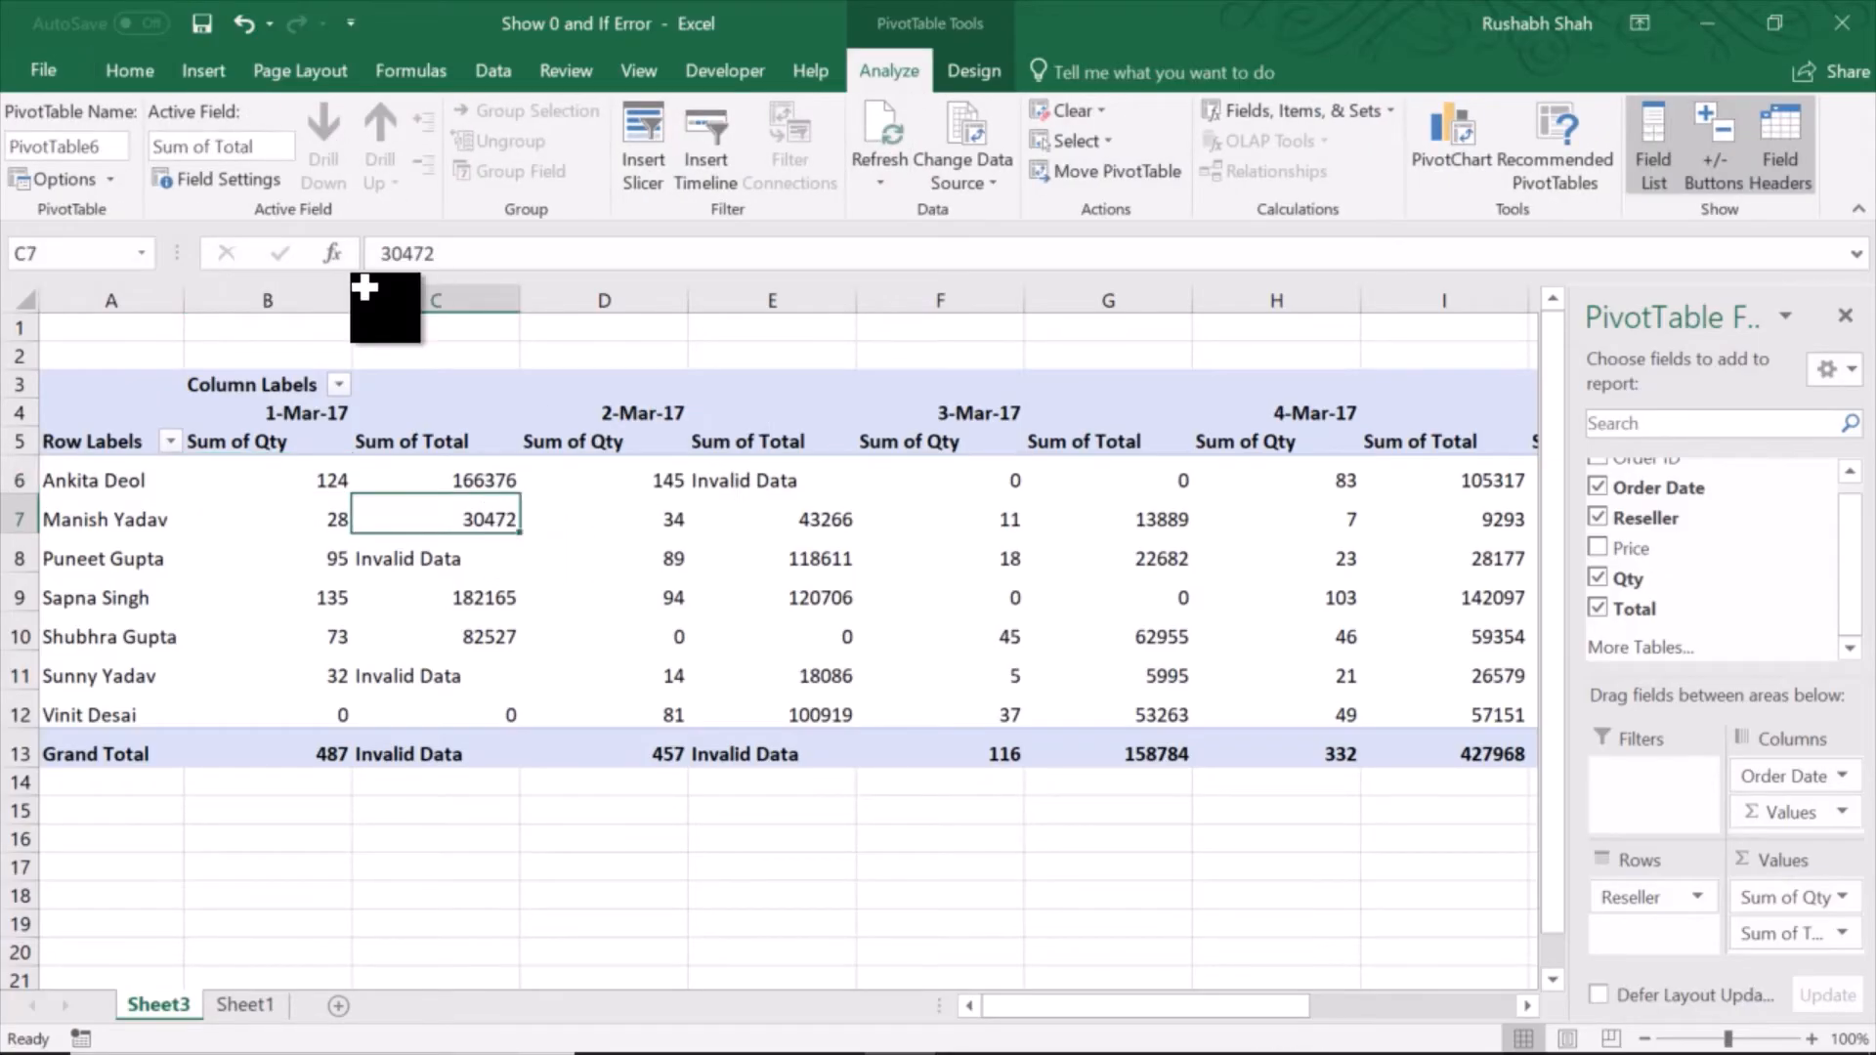
{"action": "left_click", "coordinate": [129, 71]}
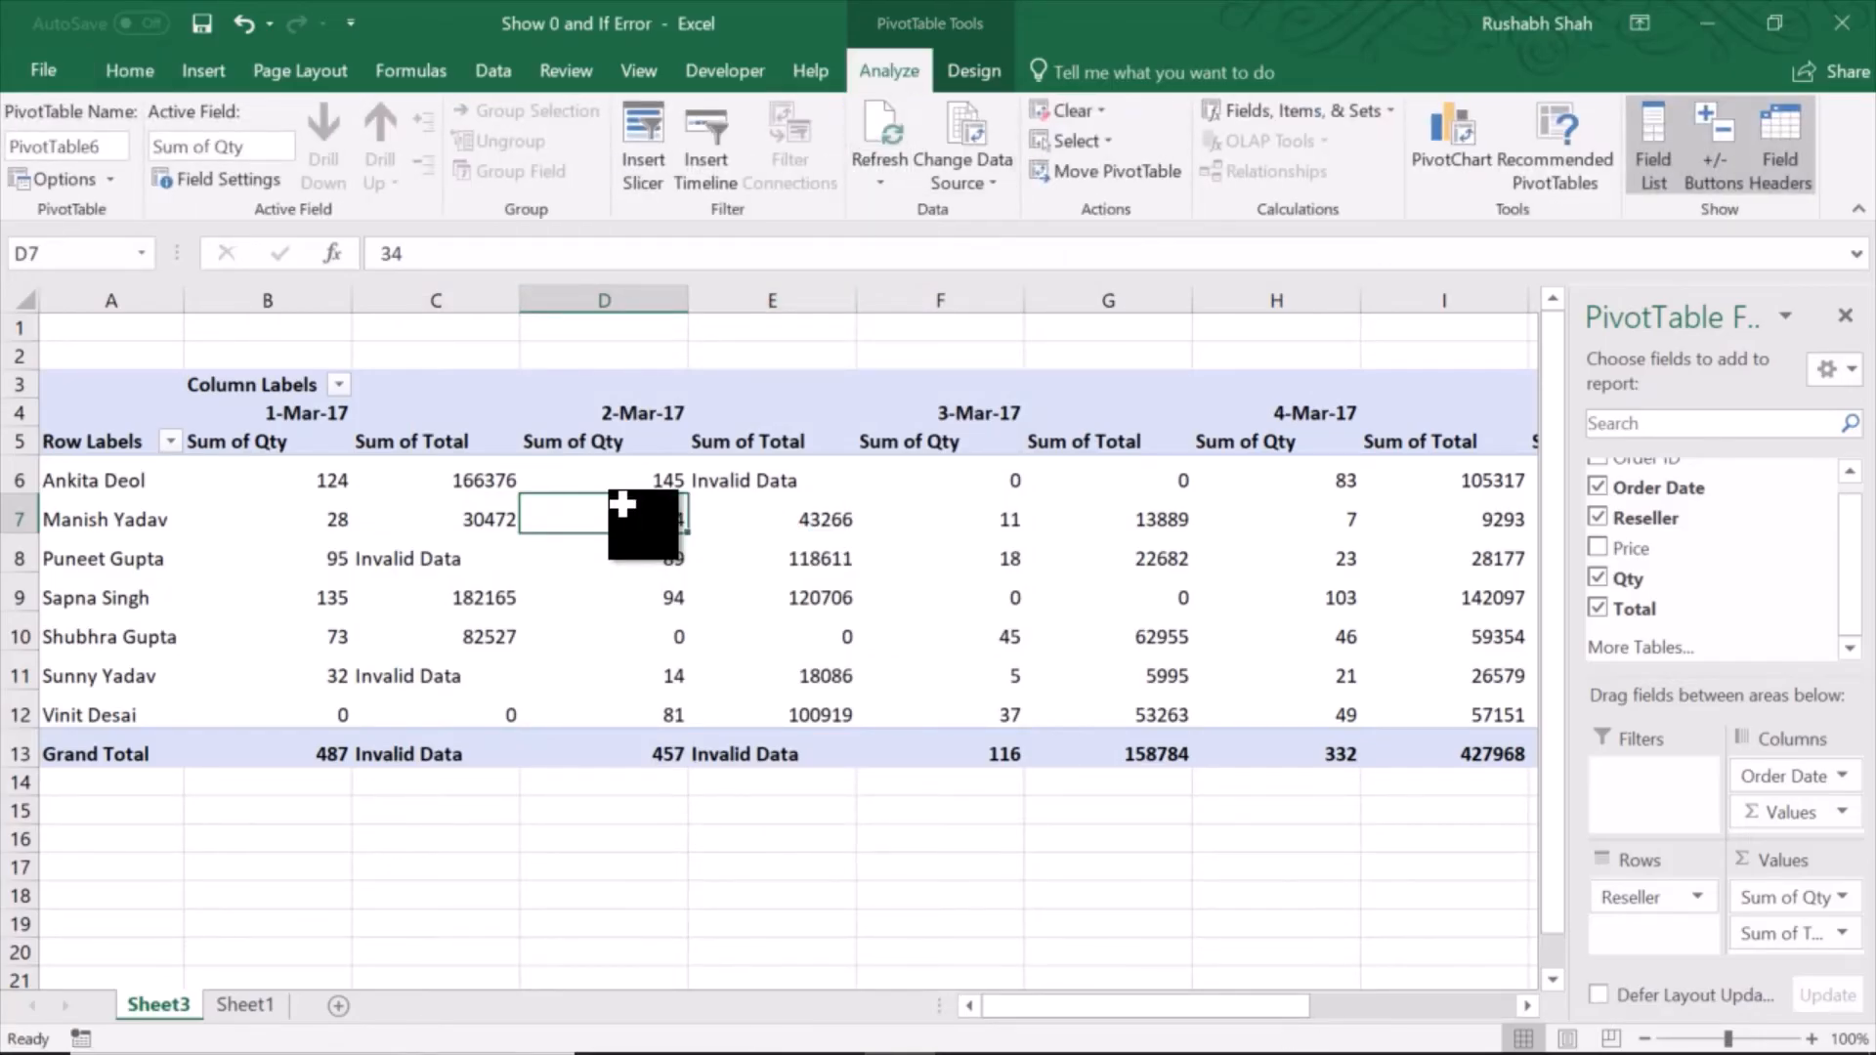
{"action": "left_click", "coordinate": [129, 70]}
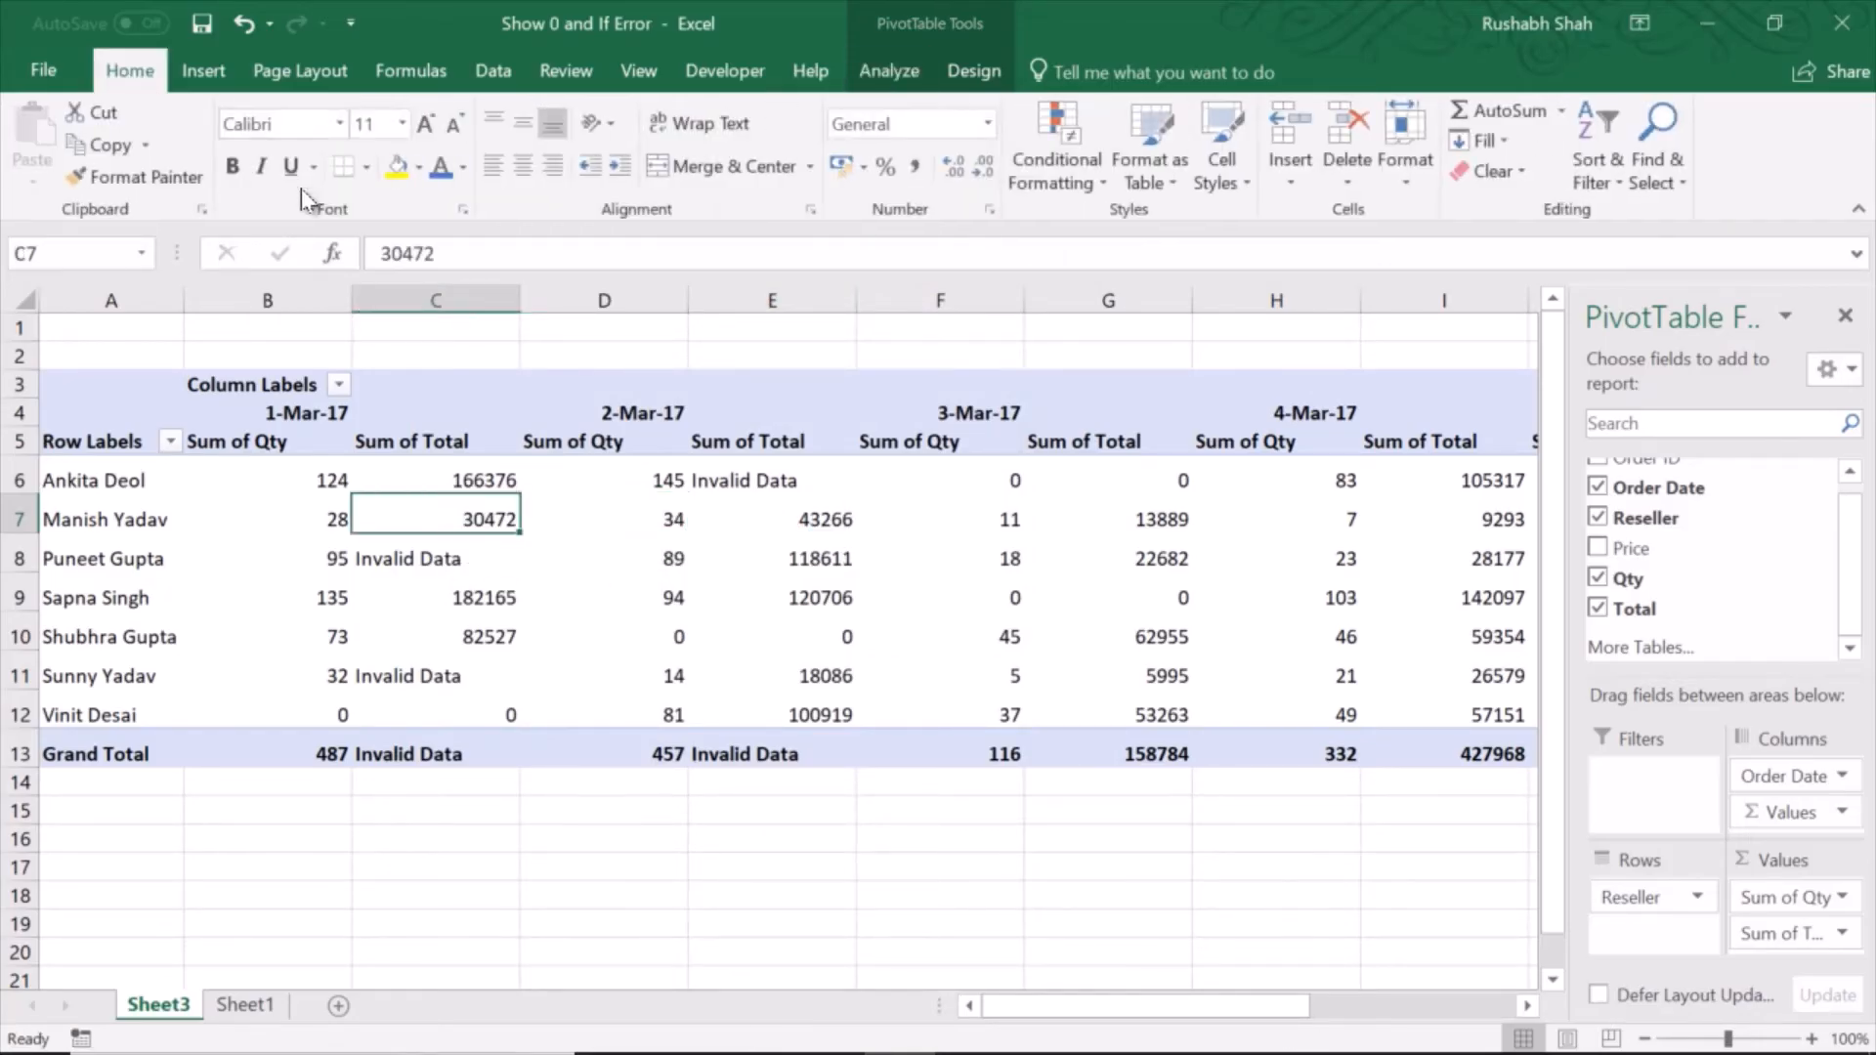
{"action": "right_click", "coordinate": [435, 517]}
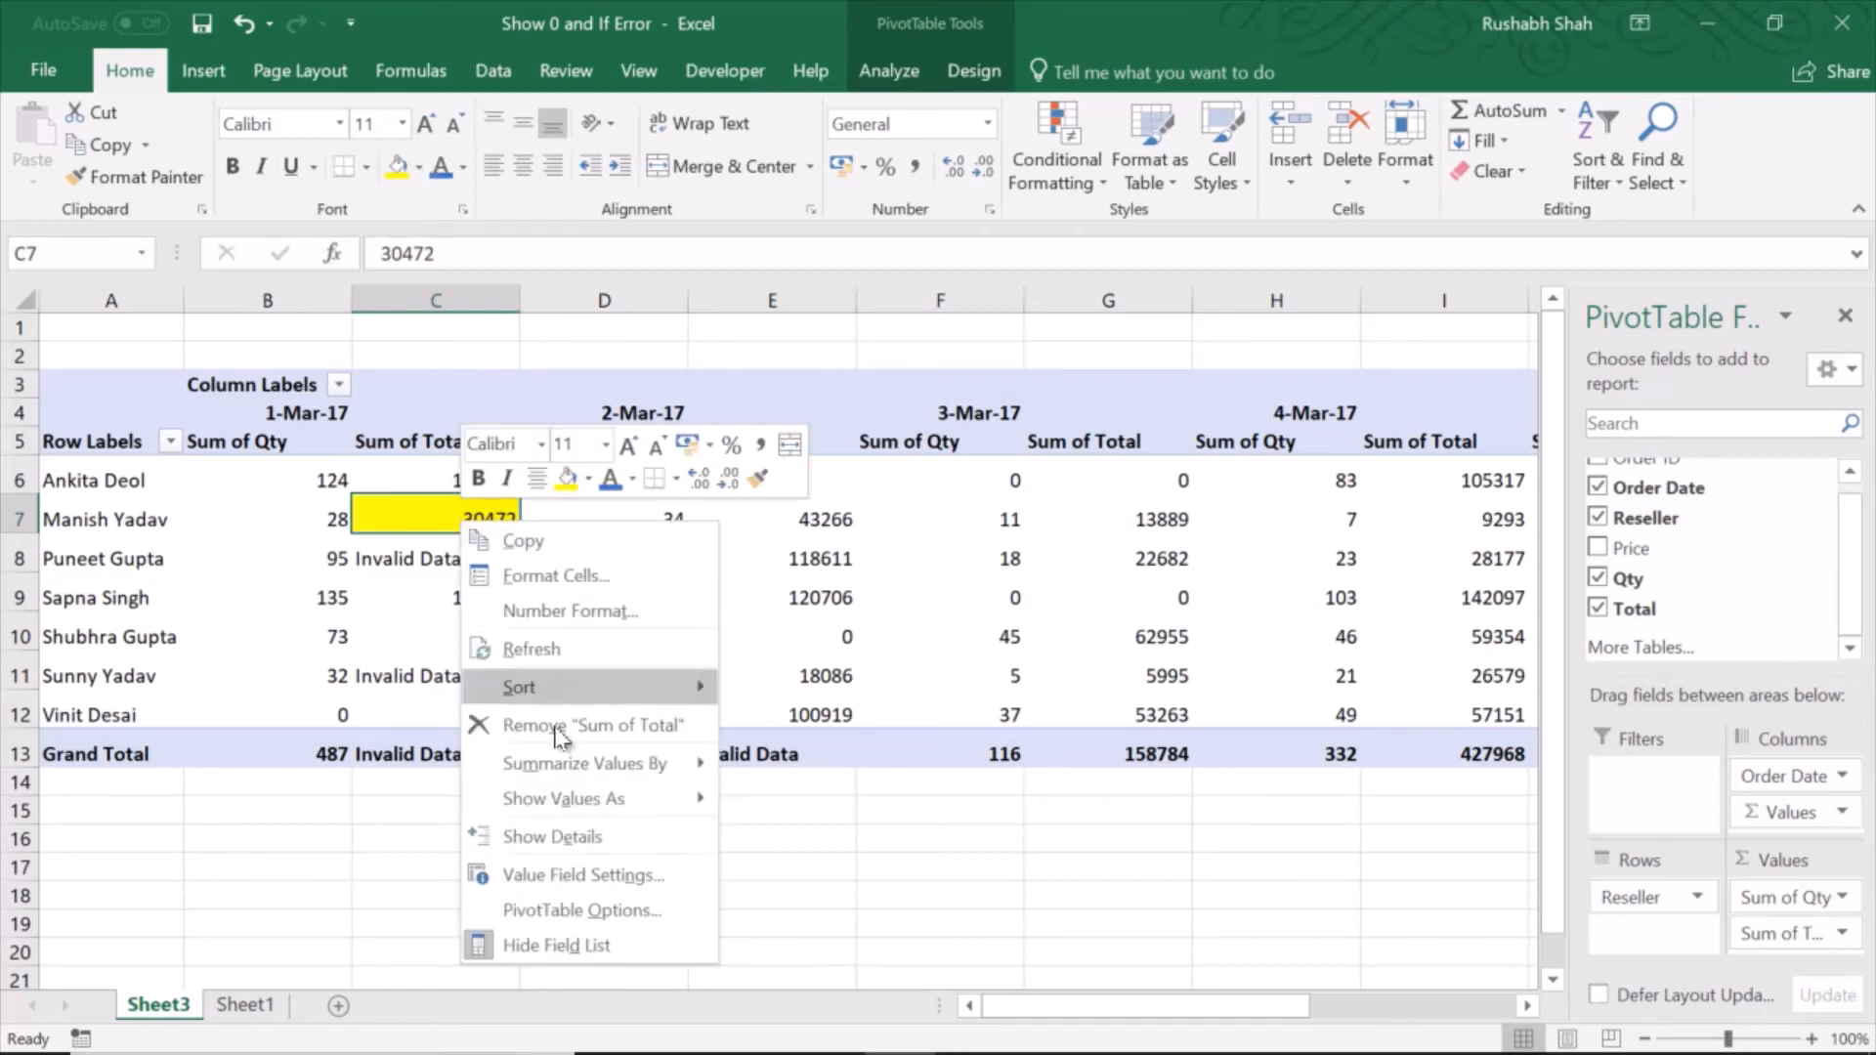
{"action": "left_click", "coordinate": [583, 911]}
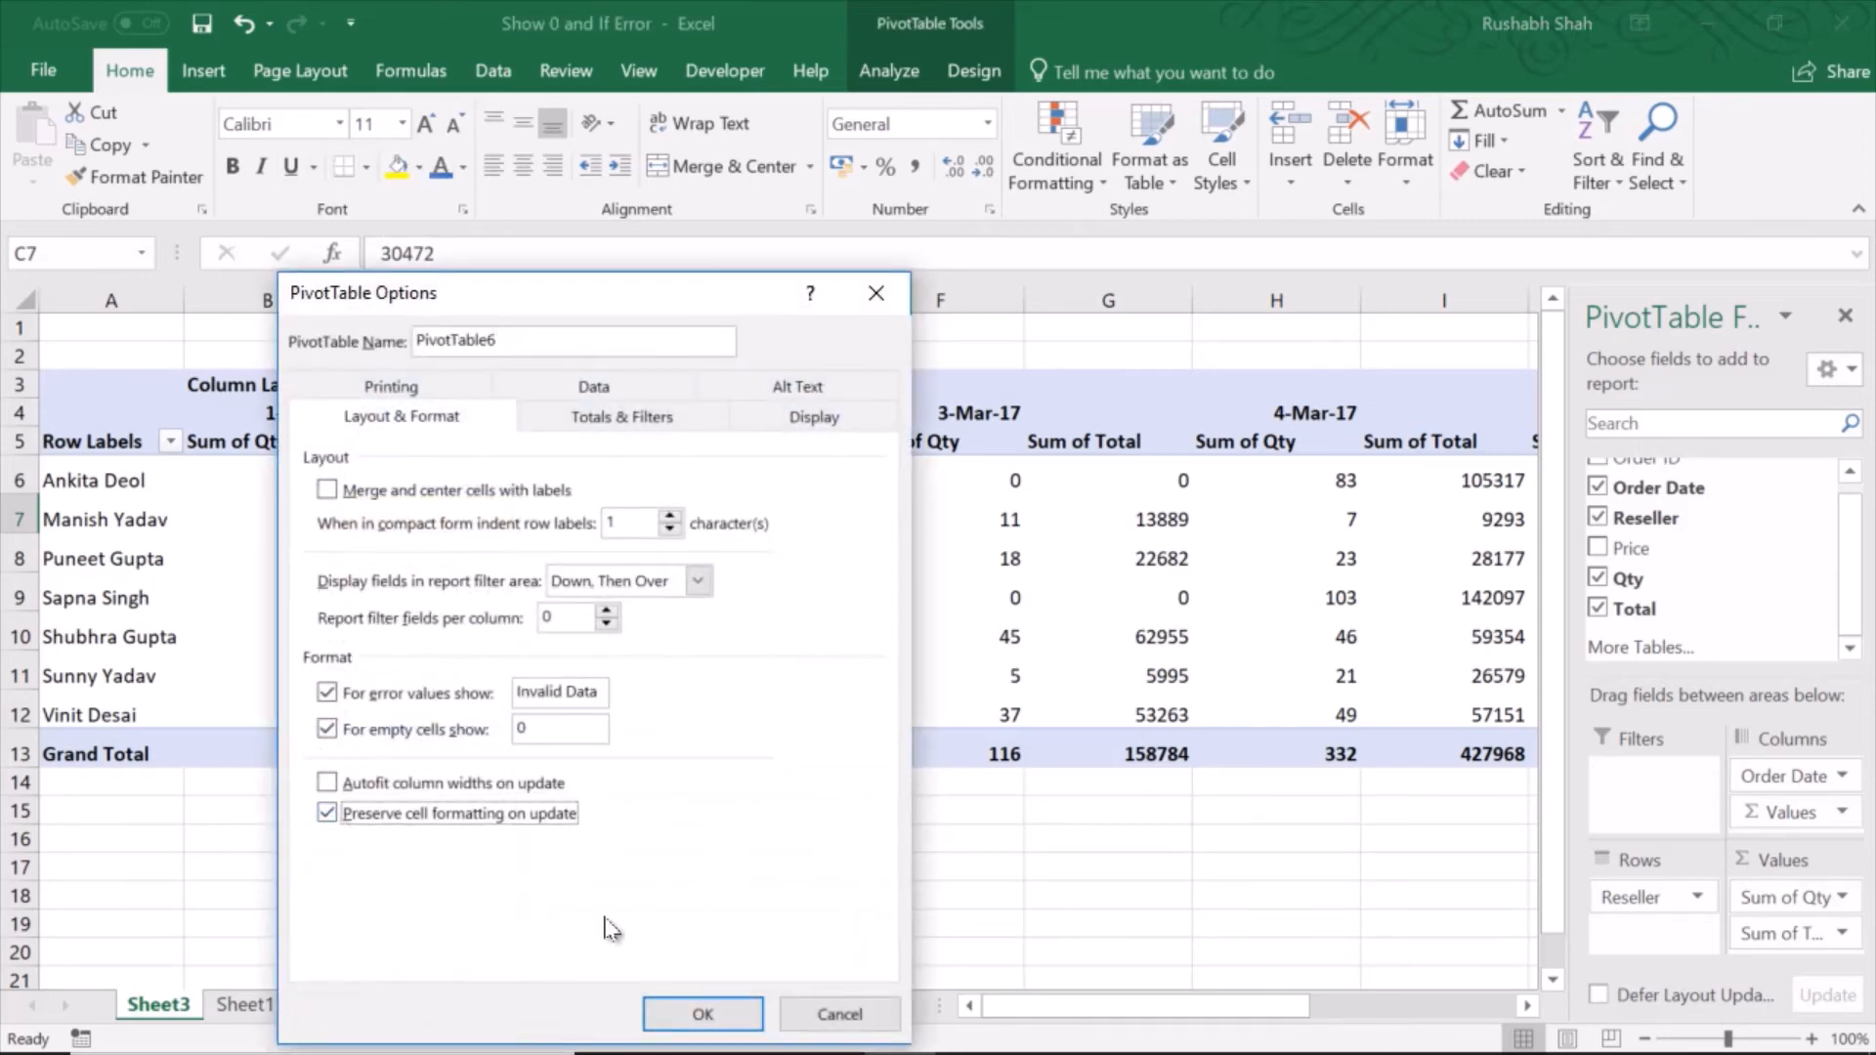
{"action": "left_click", "coordinate": [702, 1013]}
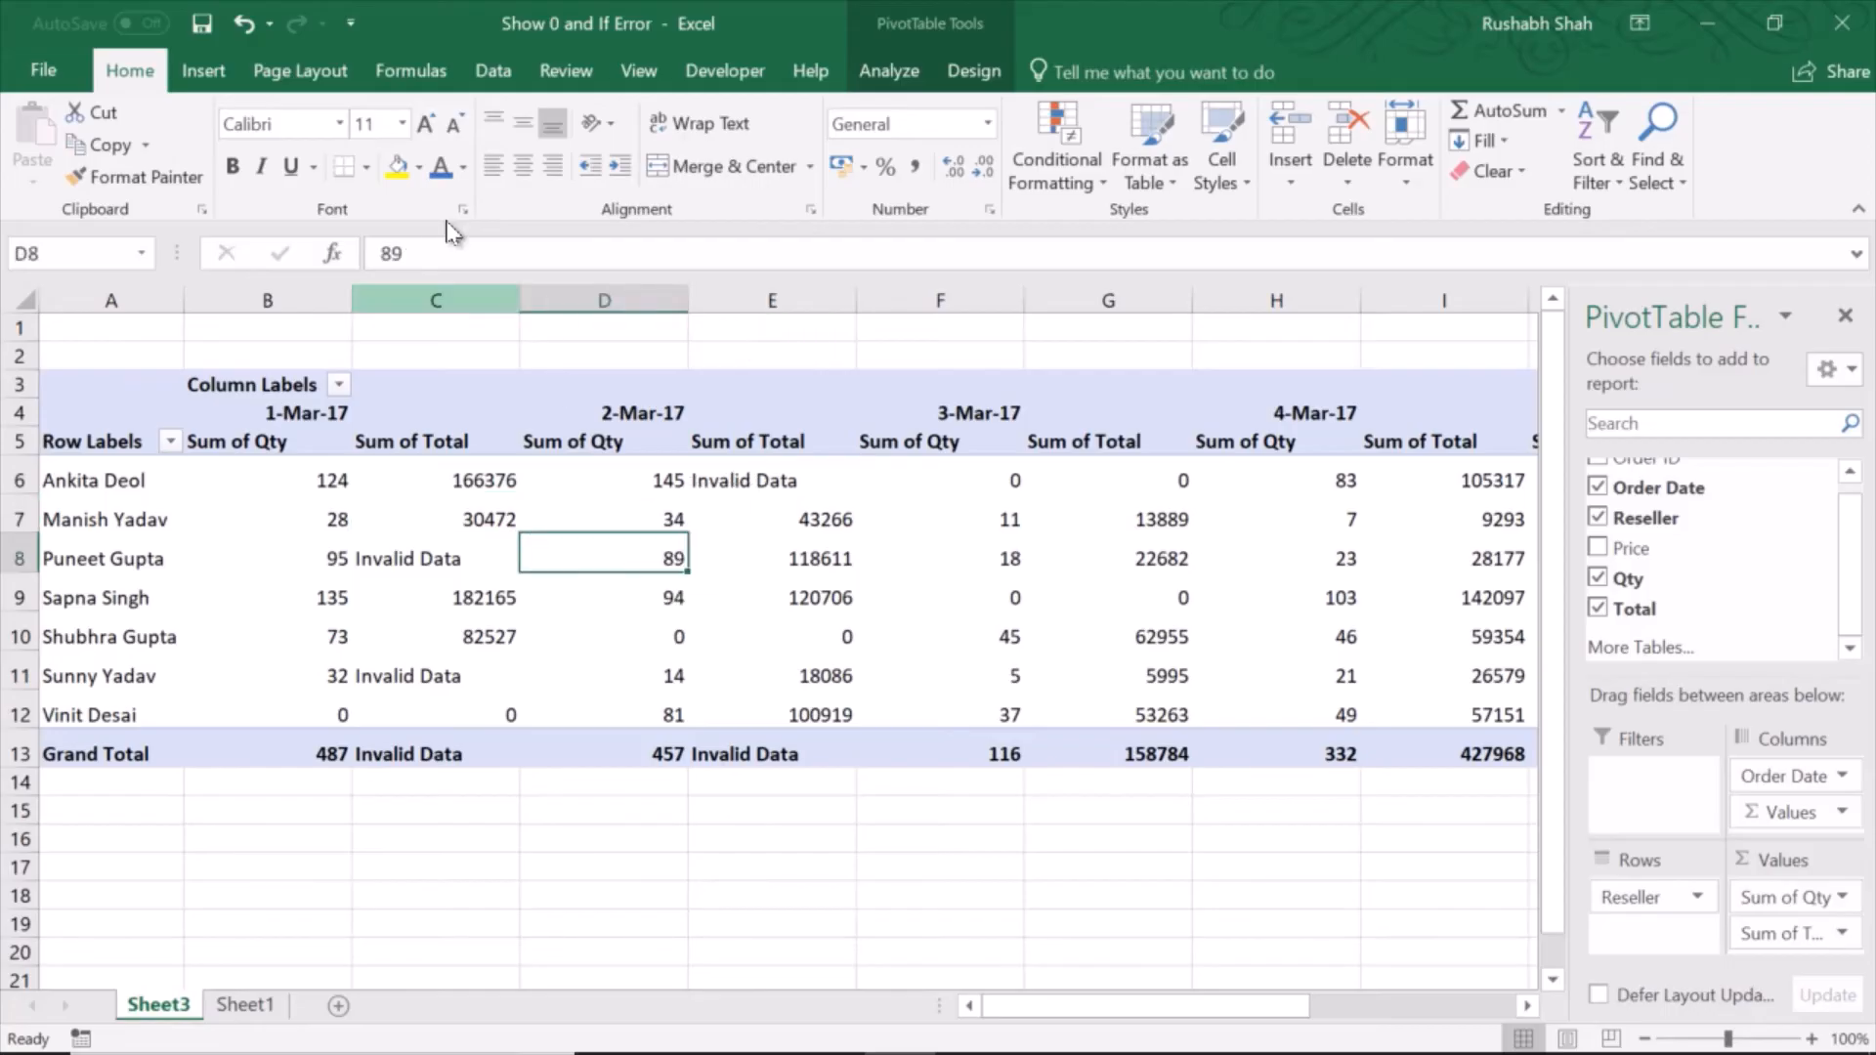
{"action": "left_click", "coordinate": [888, 72]}
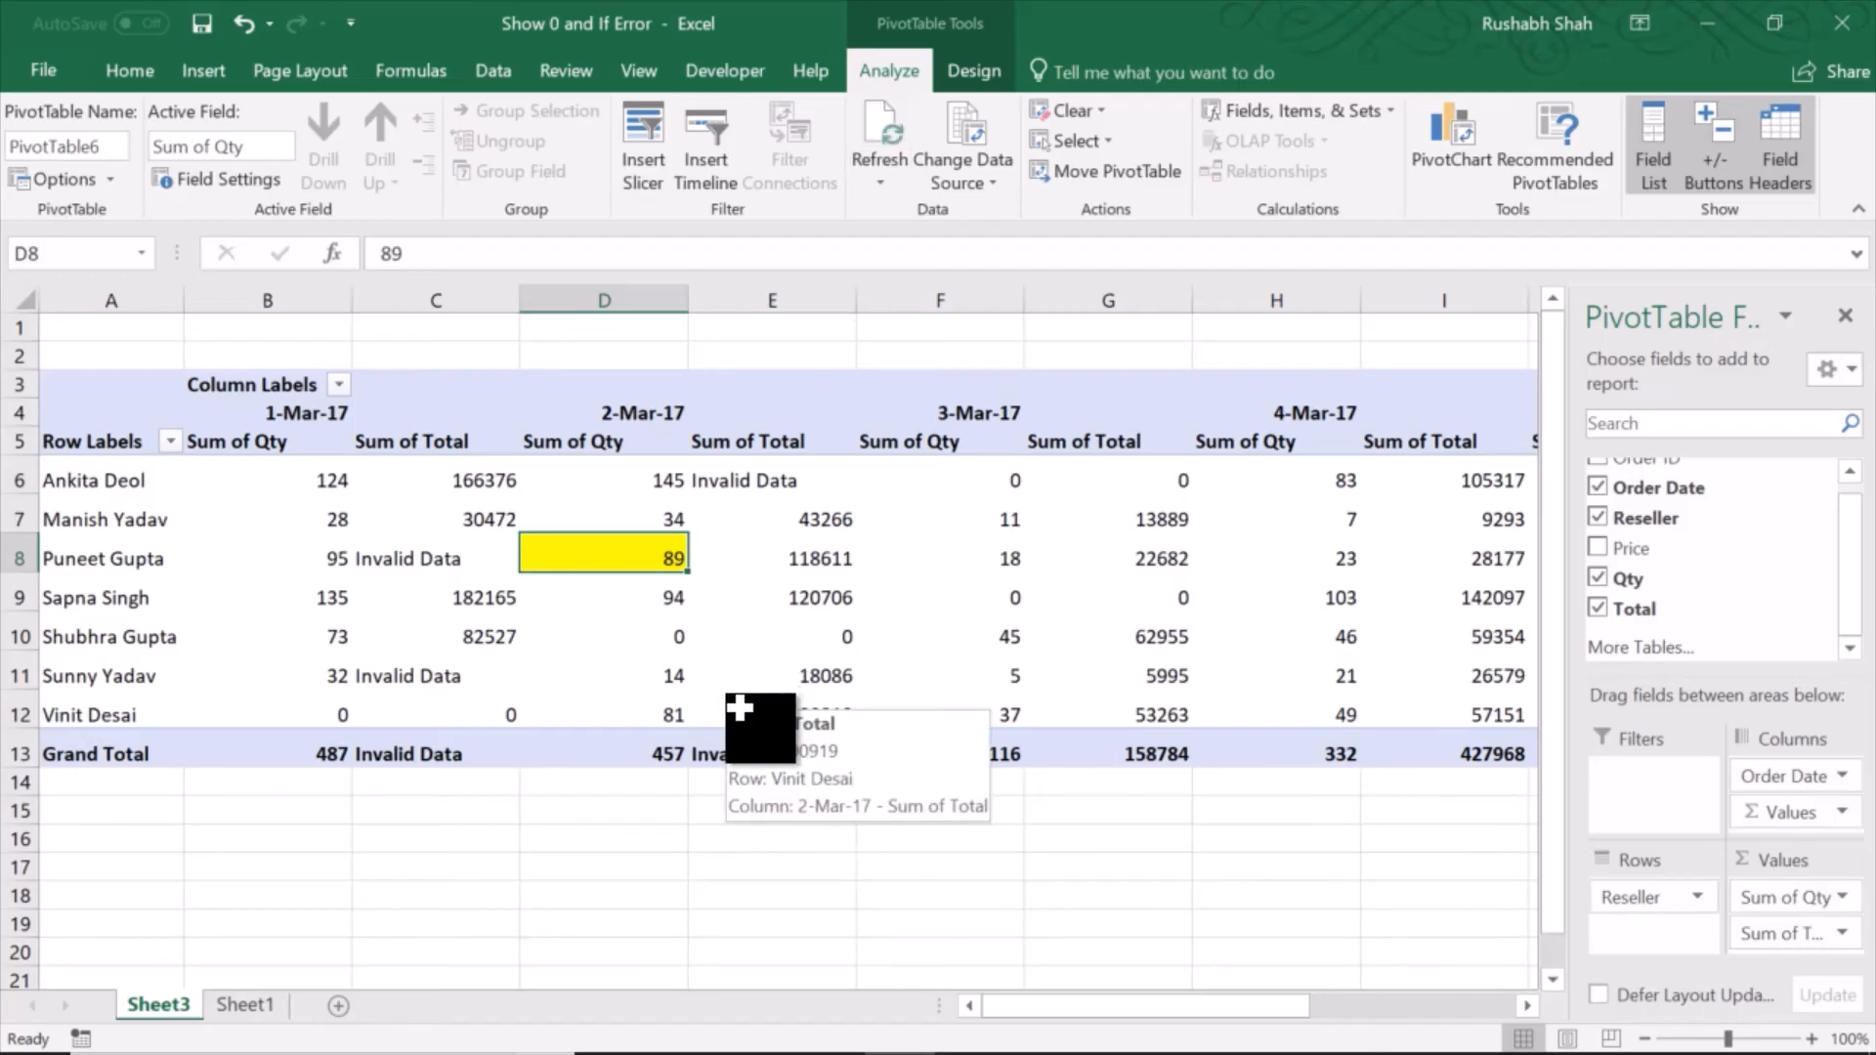
{"action": "mouse_move", "coordinate": [771, 819]}
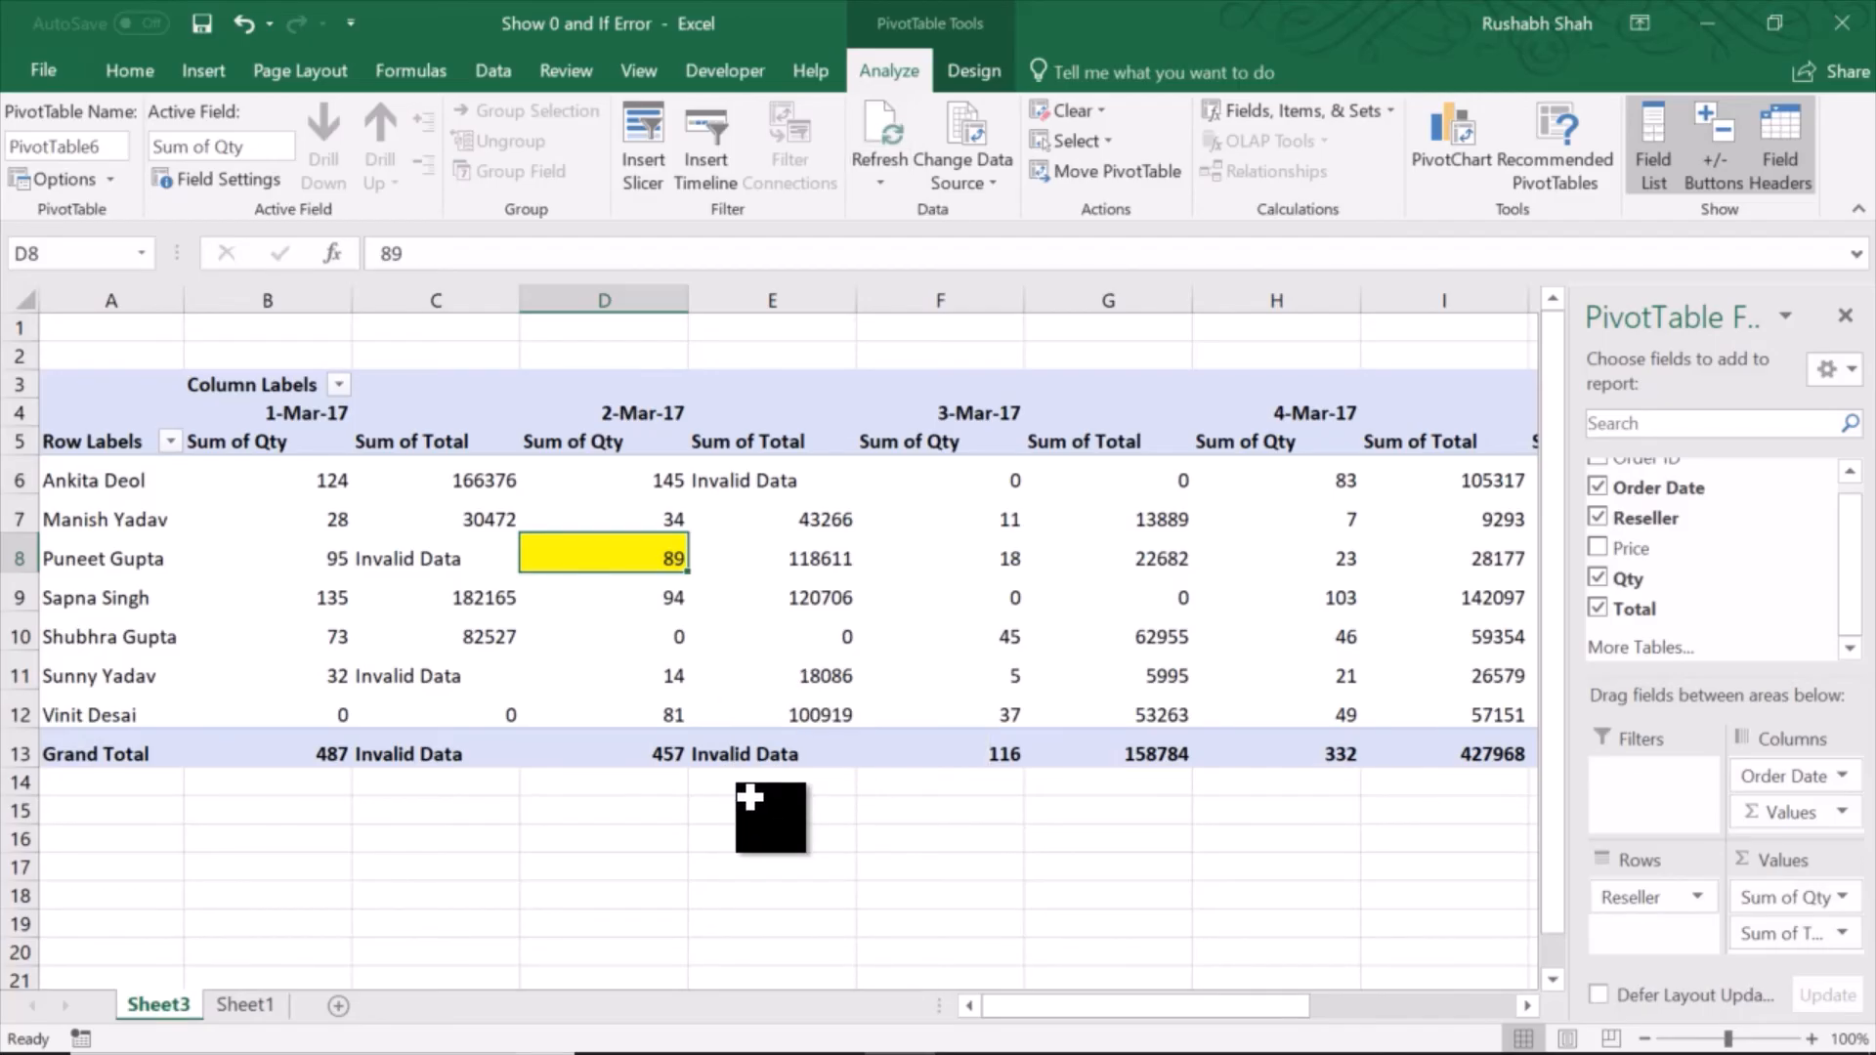